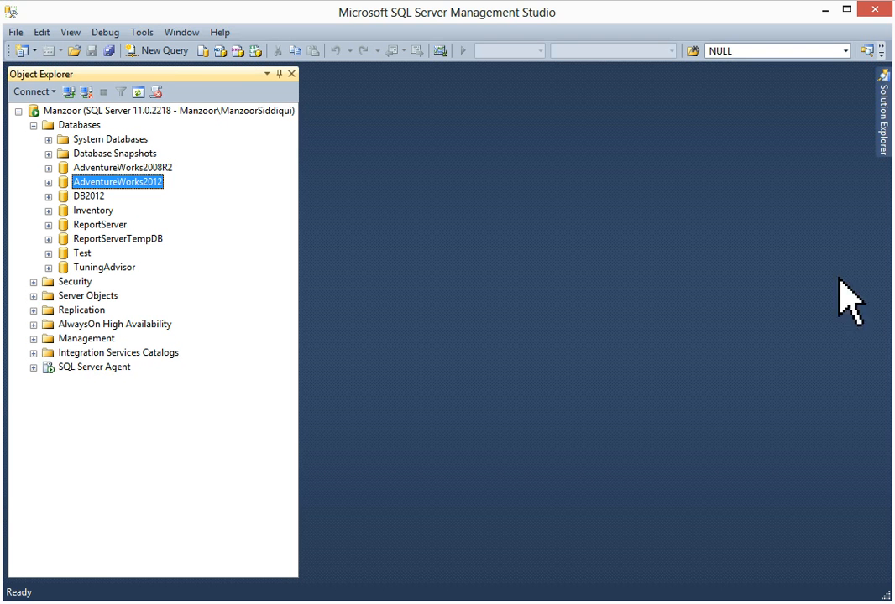
mouse_move(174, 216)
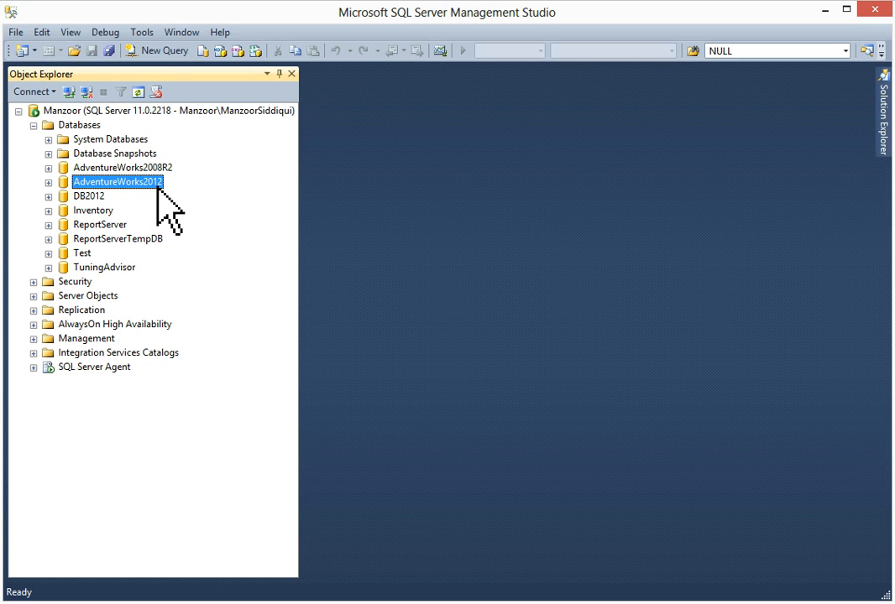
Bring up the context-menu tasks for the AdventureWorks2012 database in Object Explorer.
right_click(118, 182)
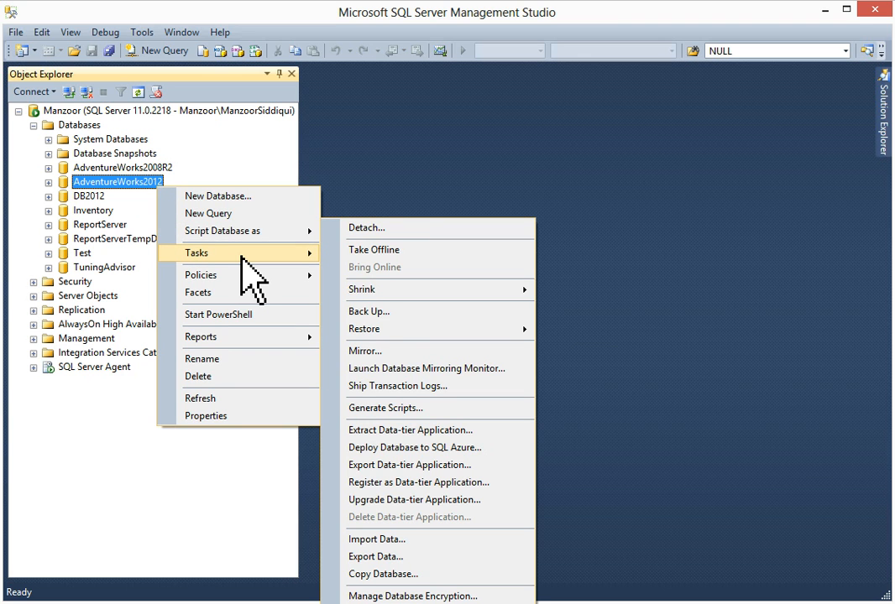
mouse_move(386, 408)
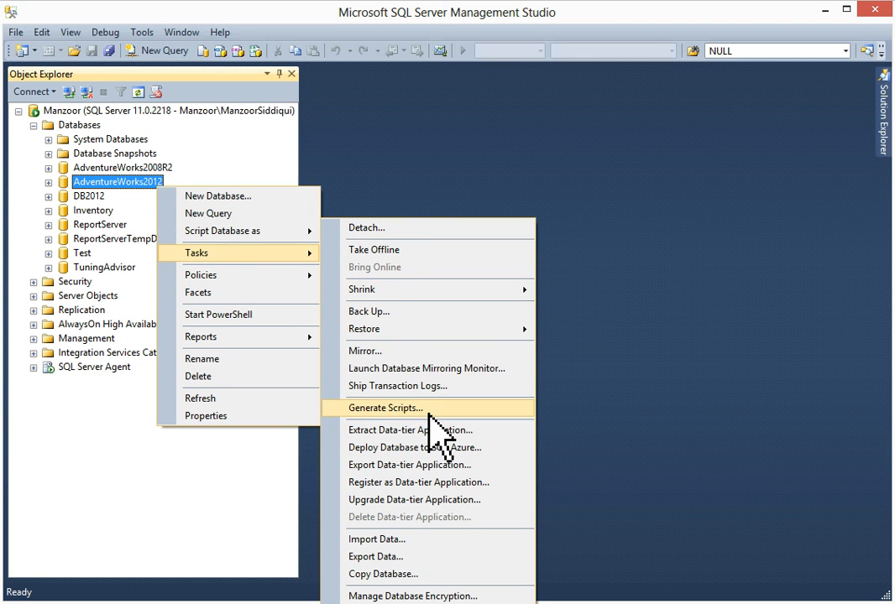
Launch the Generate and Publish Scripts wizard for AdventureWorks2012.
click(384, 408)
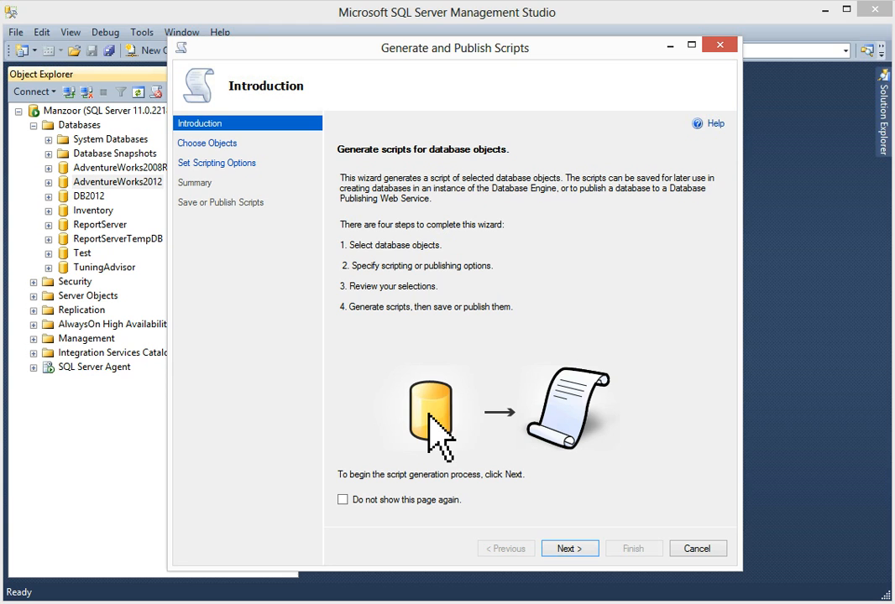
mouse_move(540, 328)
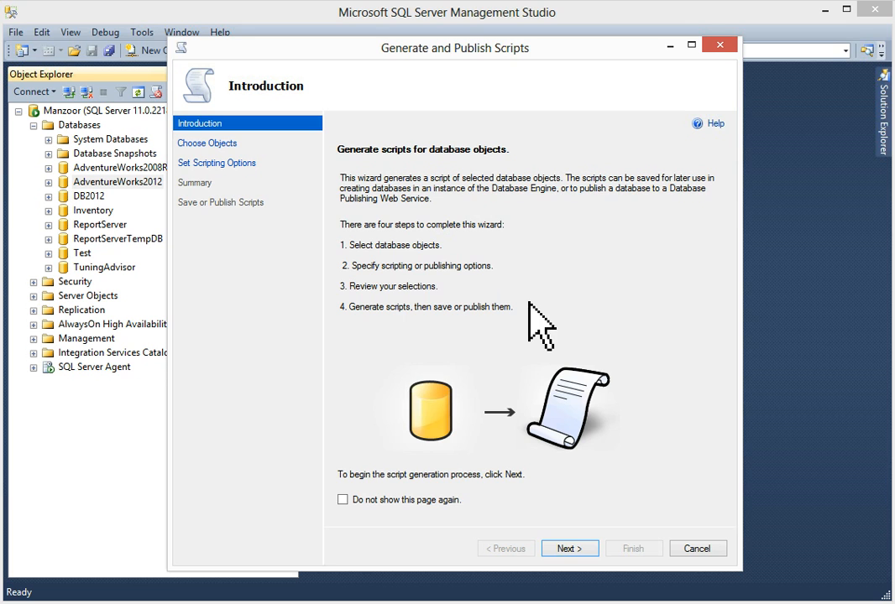
Choose to script specific database objects and include all Tables, reviewing the table list.
click(569, 547)
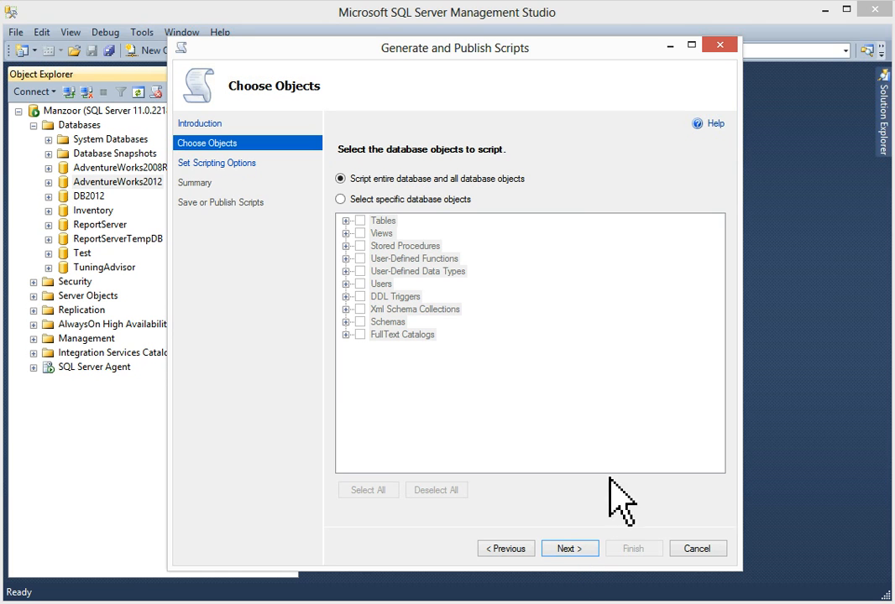
mouse_move(652, 423)
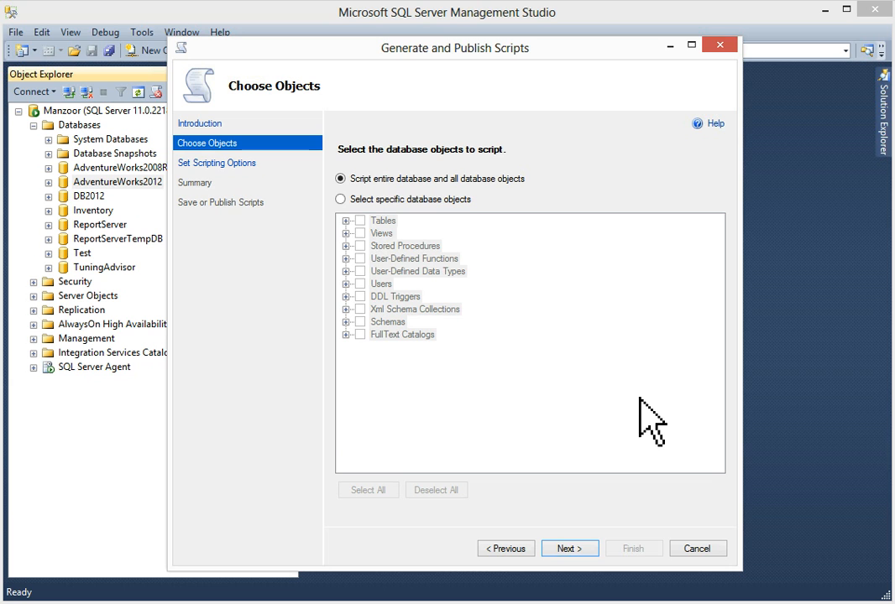
click(339, 199)
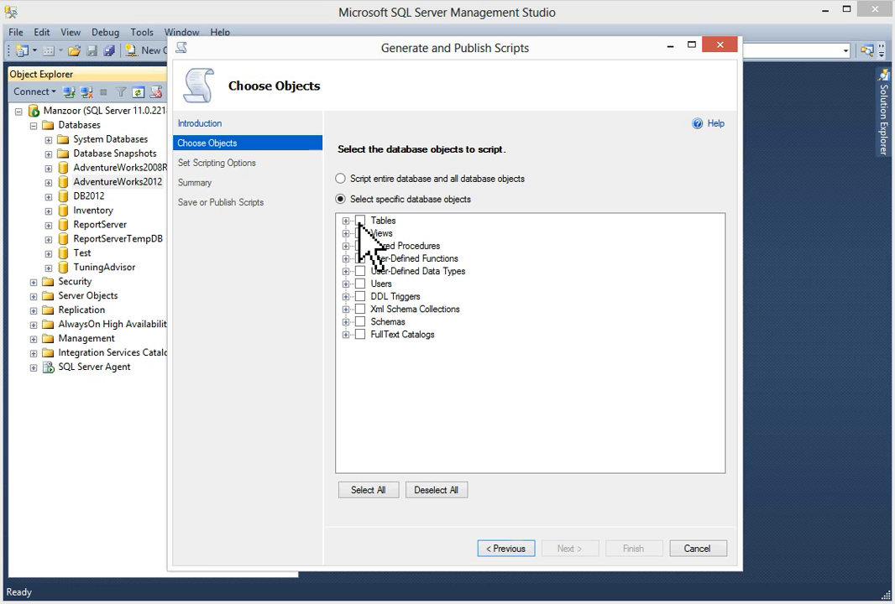
click(361, 219)
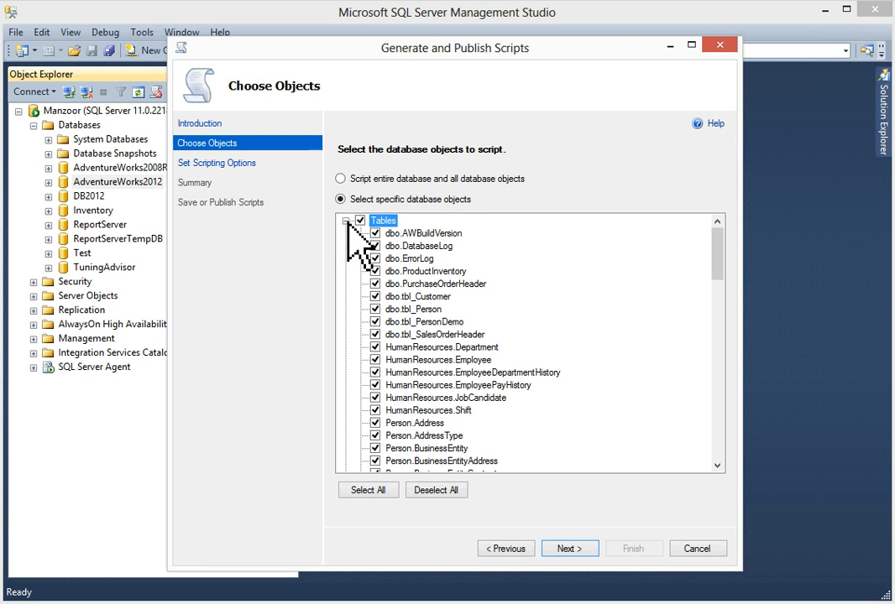
scroll(down, 3)
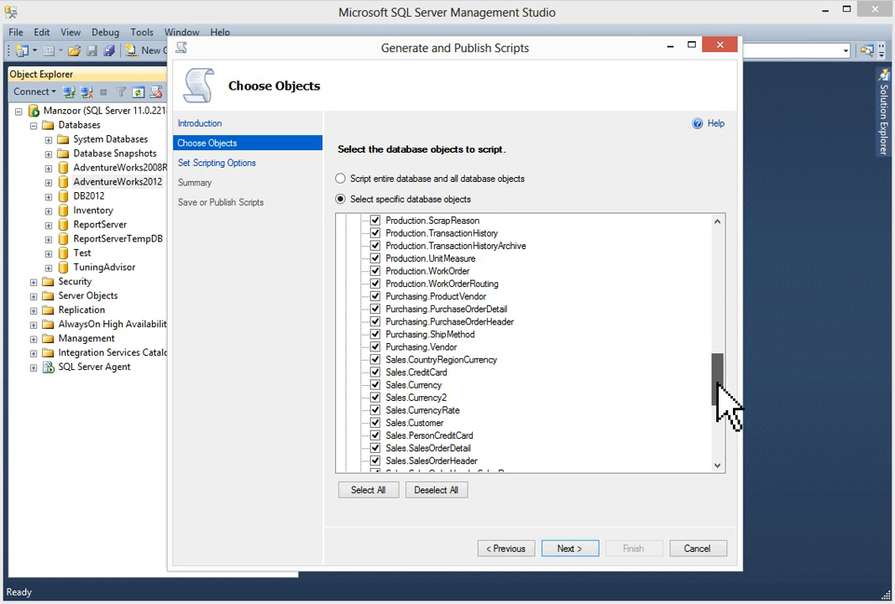
scroll(up, 3)
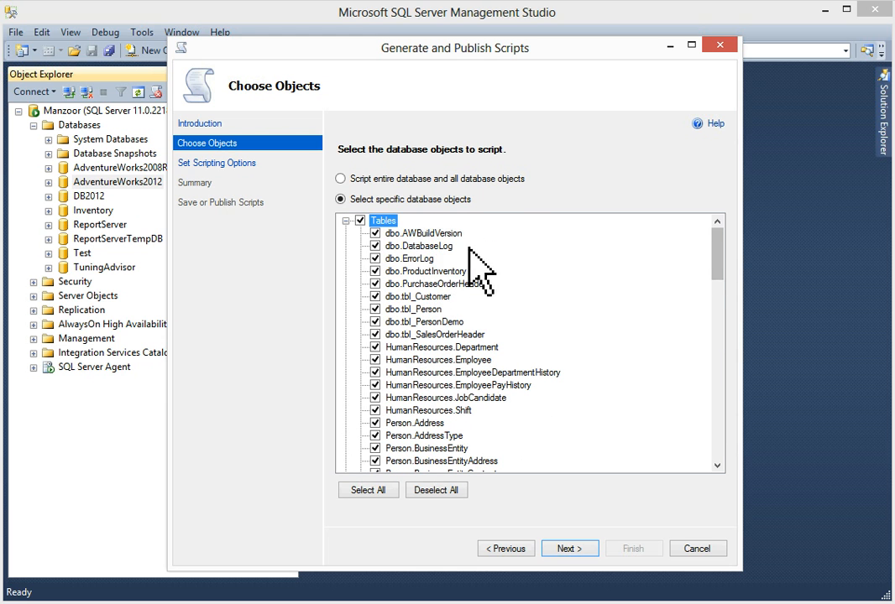
click(345, 220)
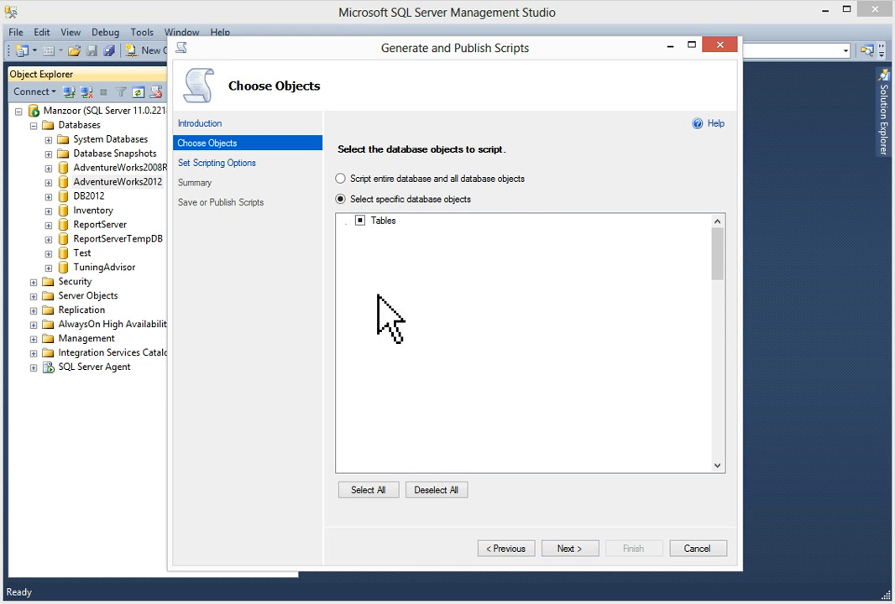
click(346, 221)
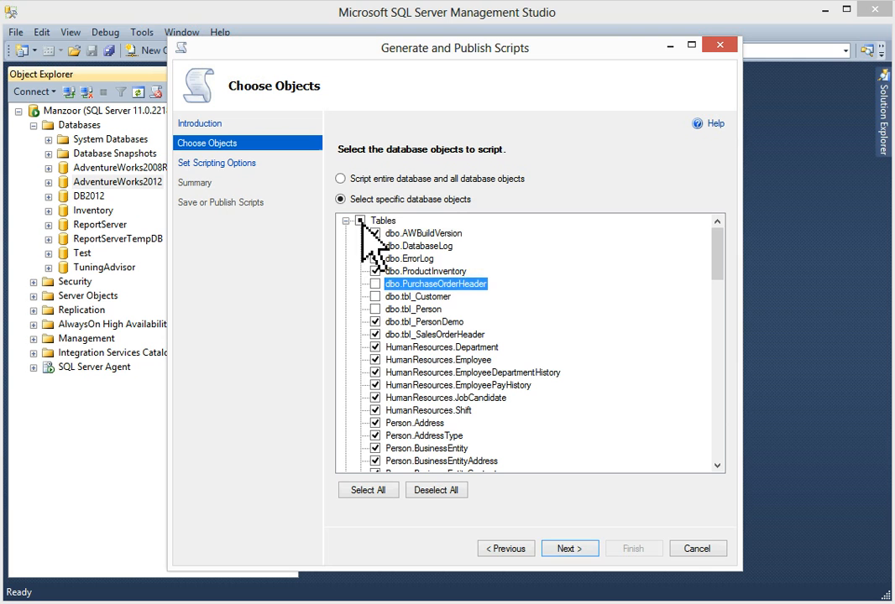
click(347, 219)
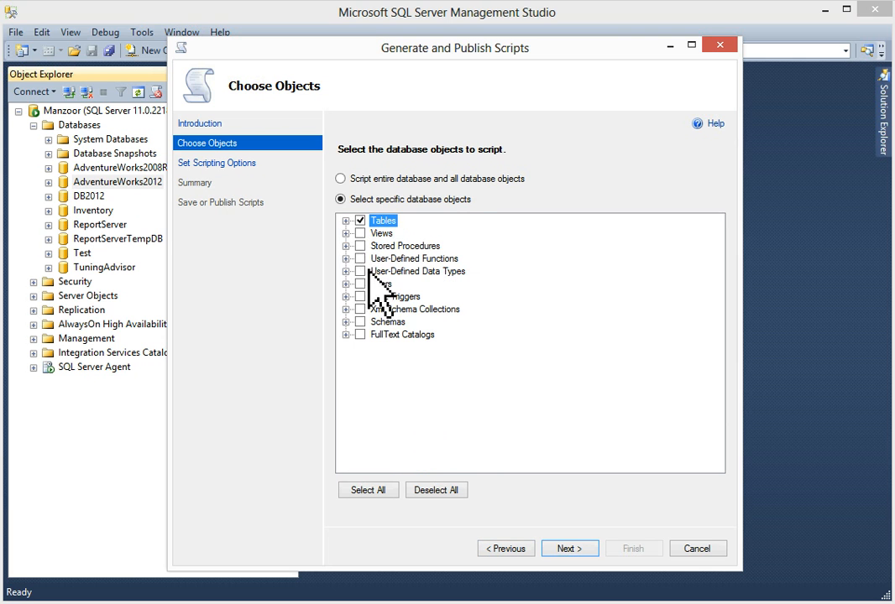
Include all Views, Stored Procedures, Users and Schemas for scripting.
click(346, 232)
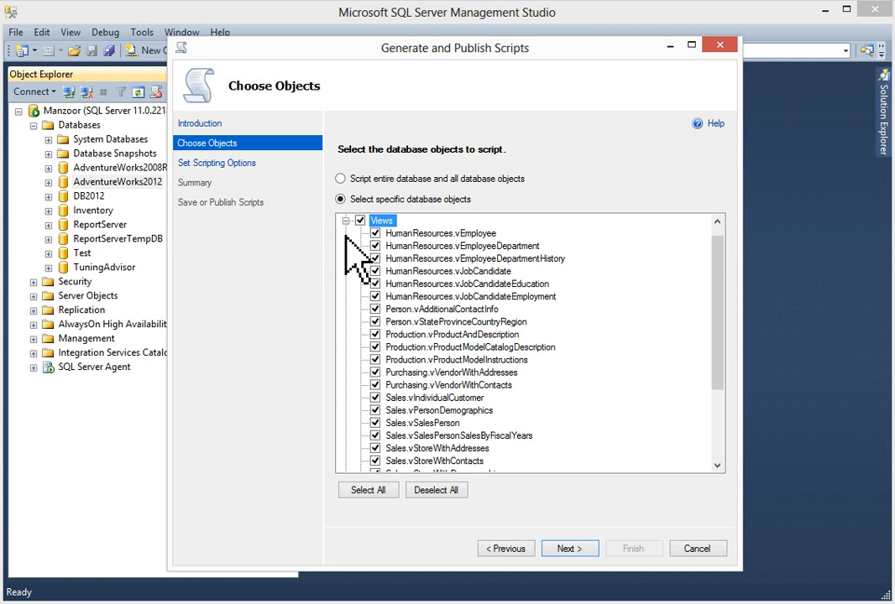
mouse_move(376, 260)
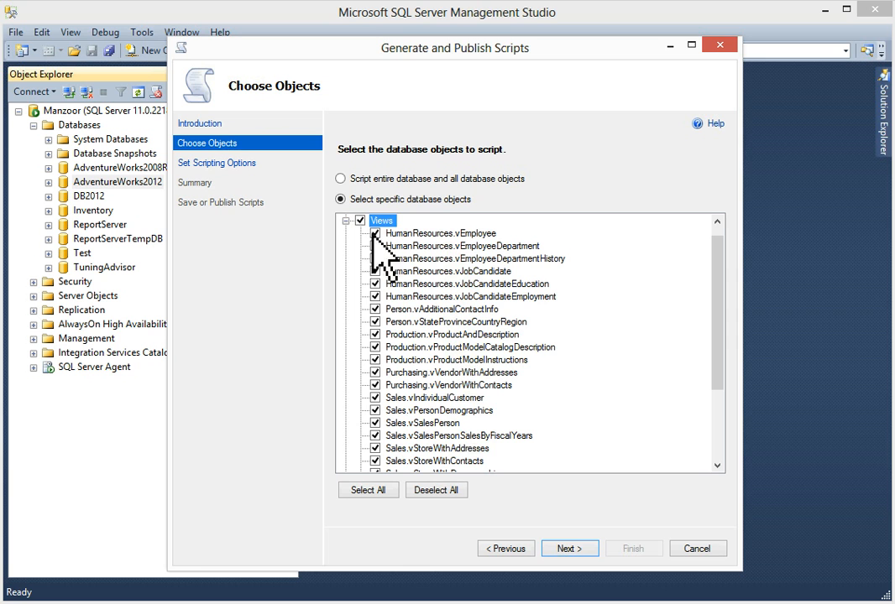
click(346, 232)
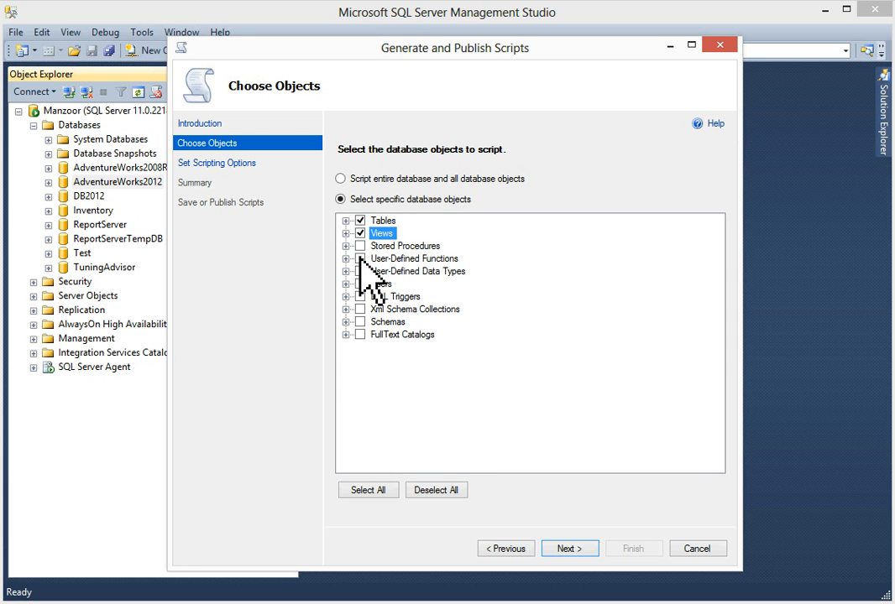
click(360, 245)
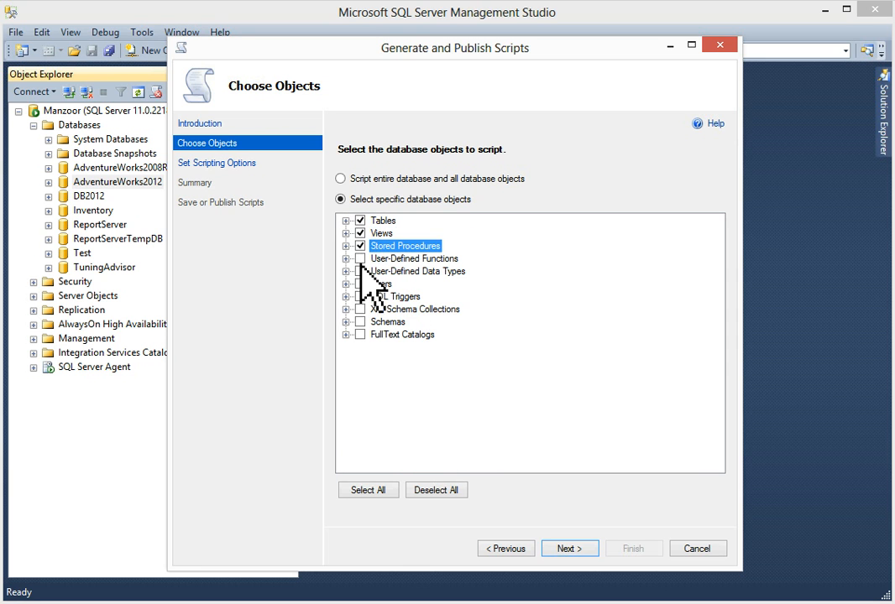
click(359, 284)
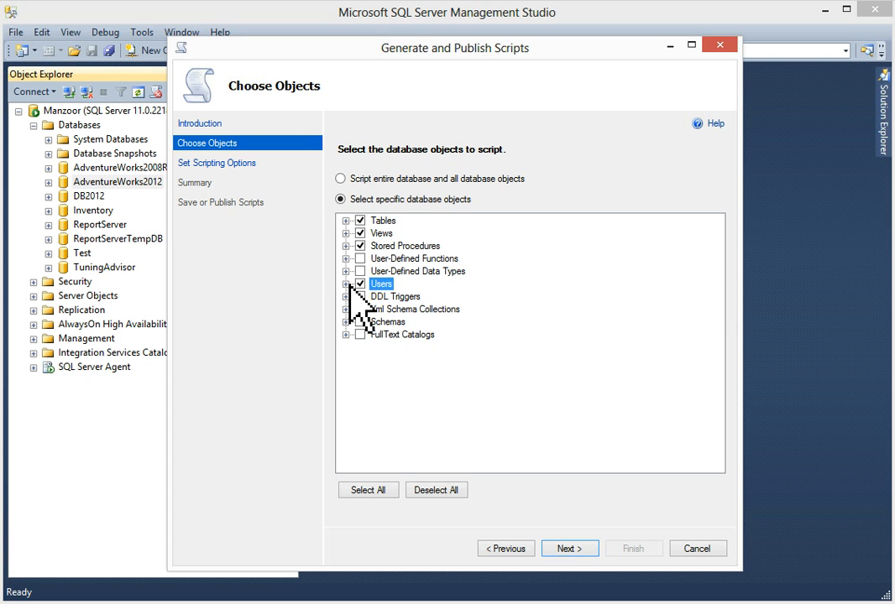
mouse_move(366, 348)
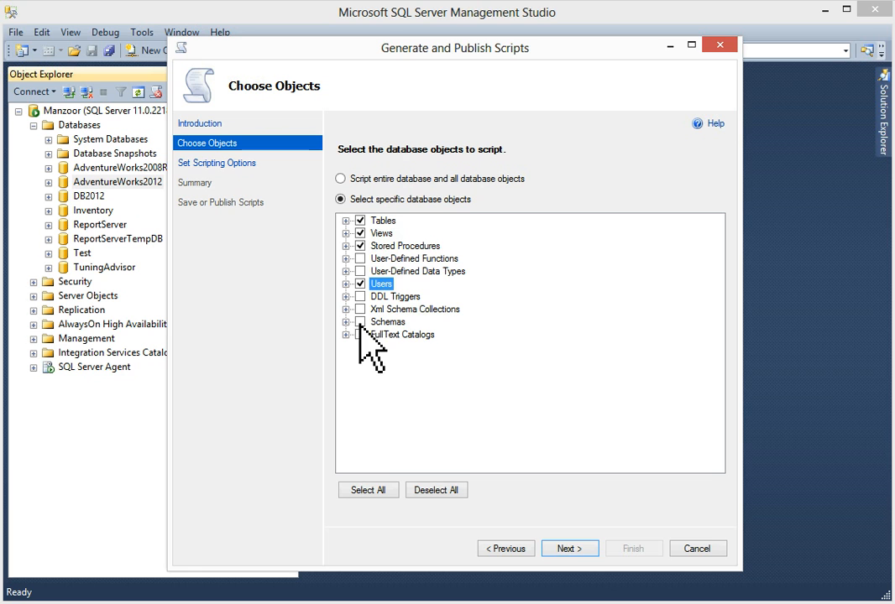
mouse_move(363, 346)
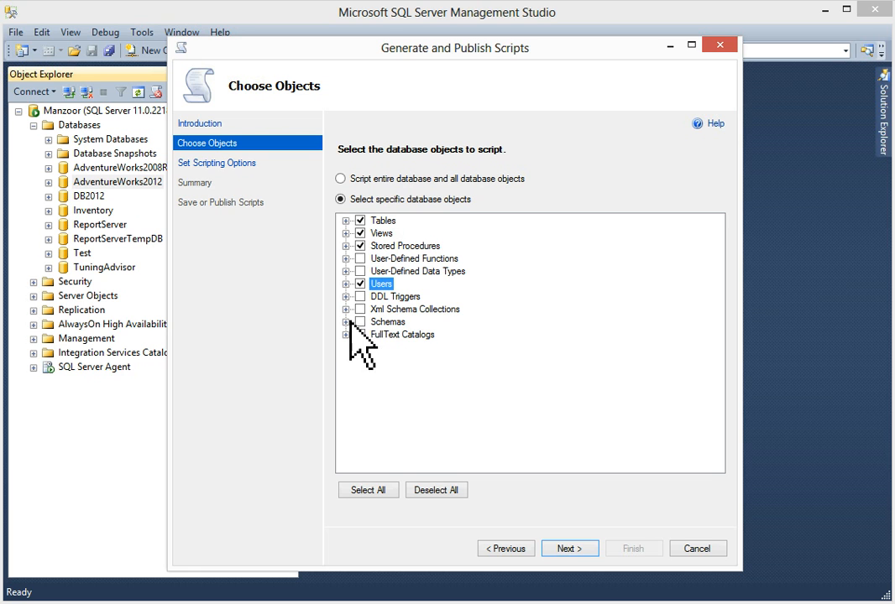
click(346, 322)
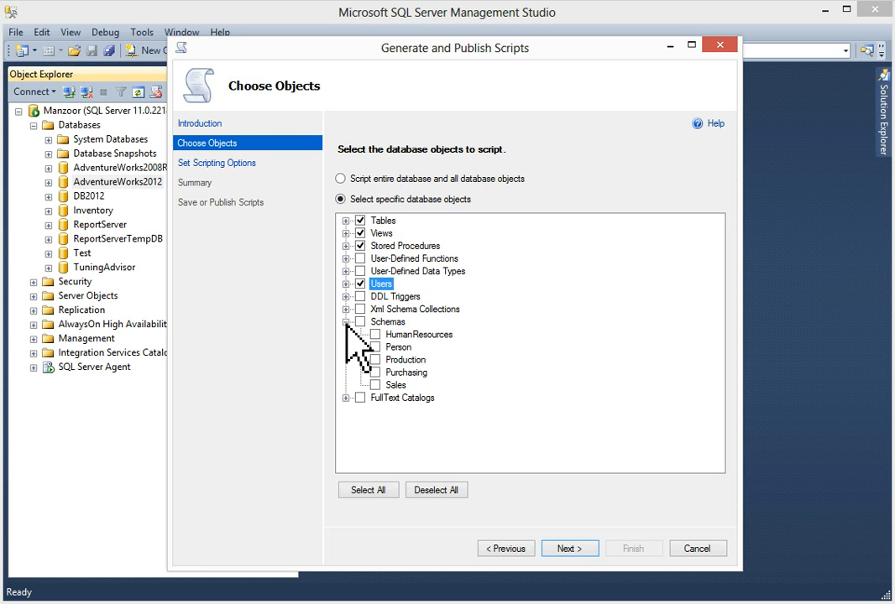
click(345, 322)
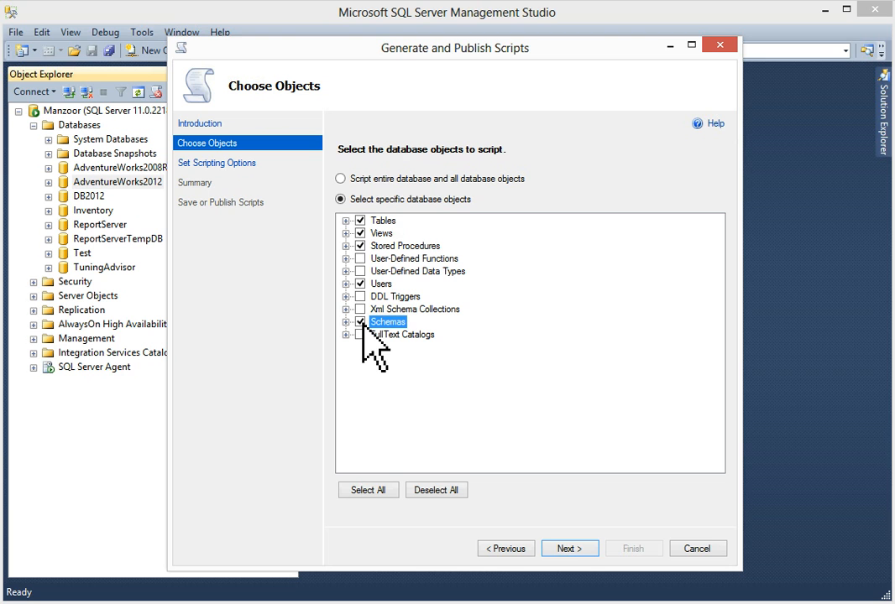
mouse_move(569, 547)
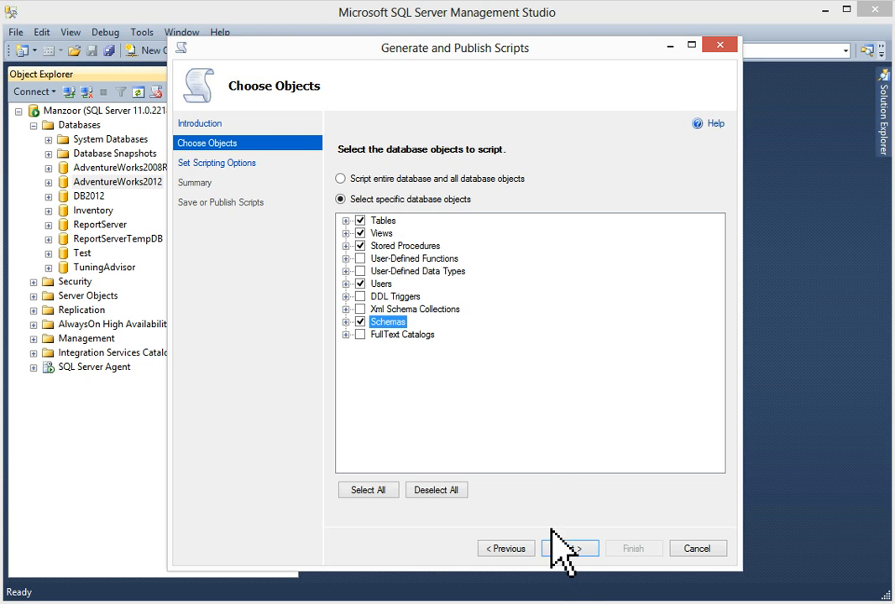
Keep Save to file and output a single script file per object.
click(569, 547)
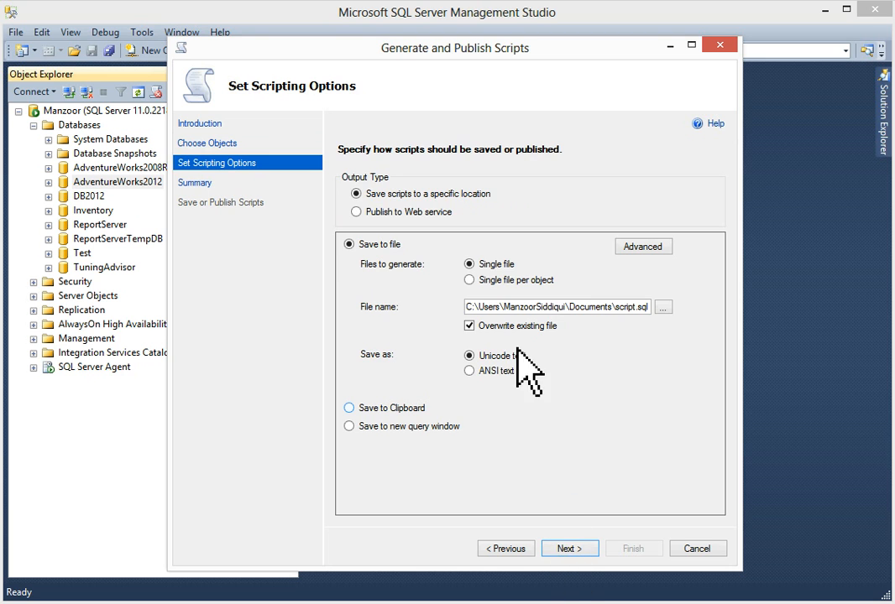
mouse_move(311, 306)
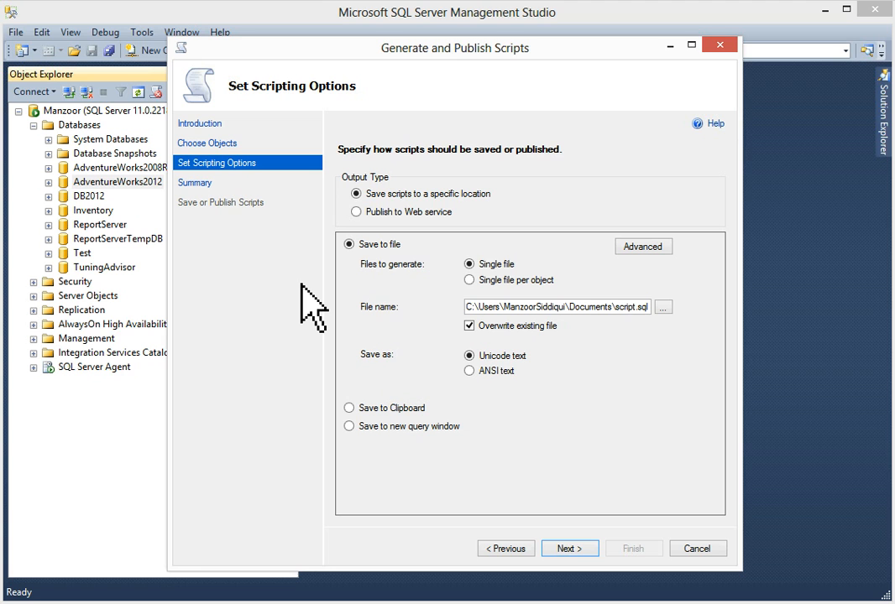
mouse_move(473, 315)
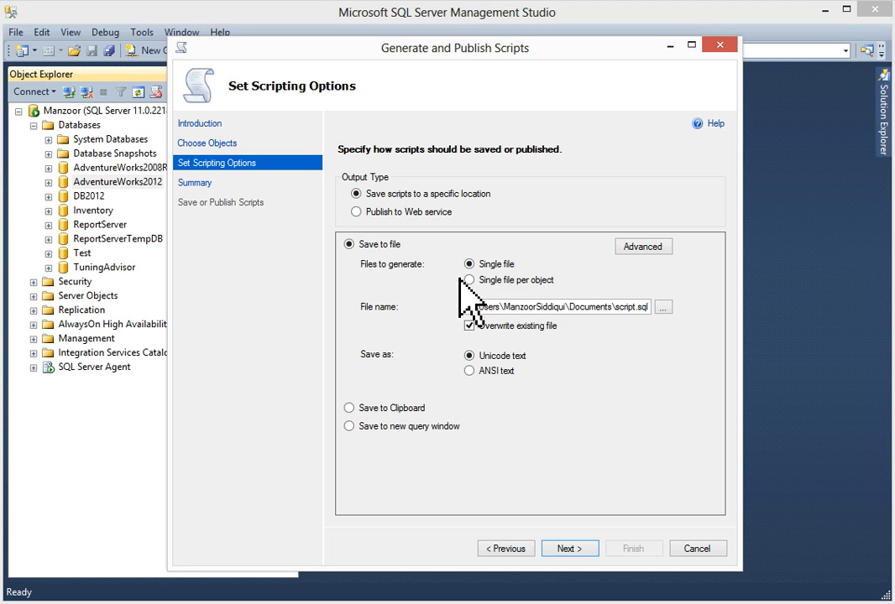
mouse_move(541, 293)
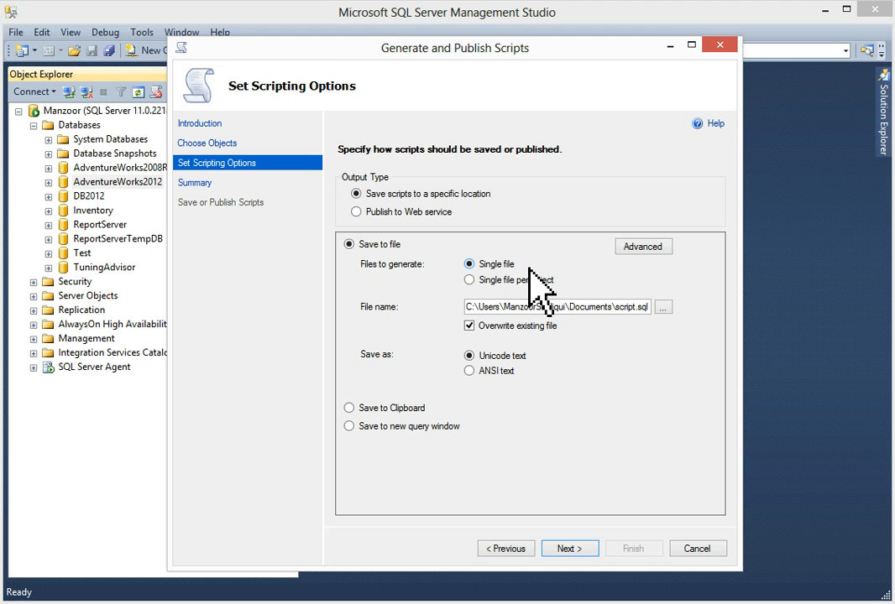
mouse_move(574, 303)
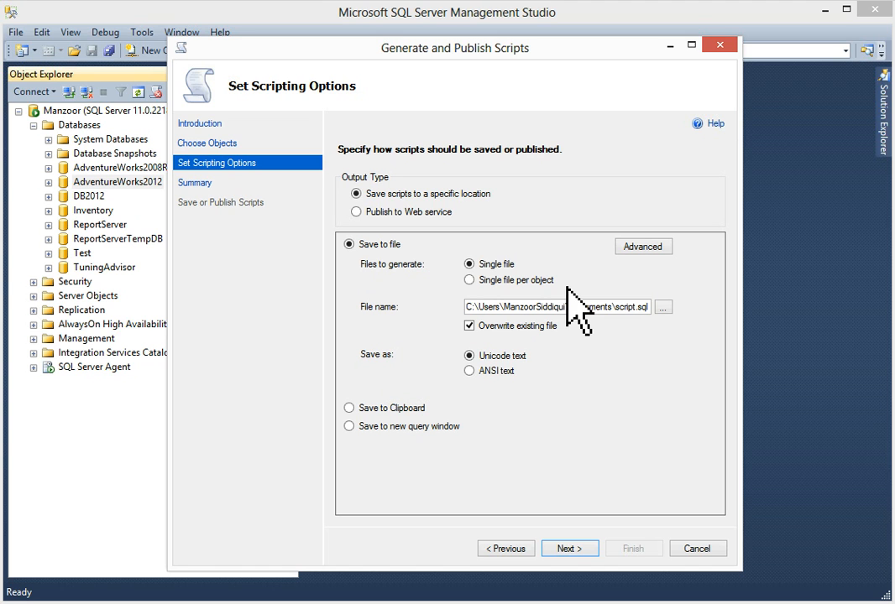
mouse_move(472, 299)
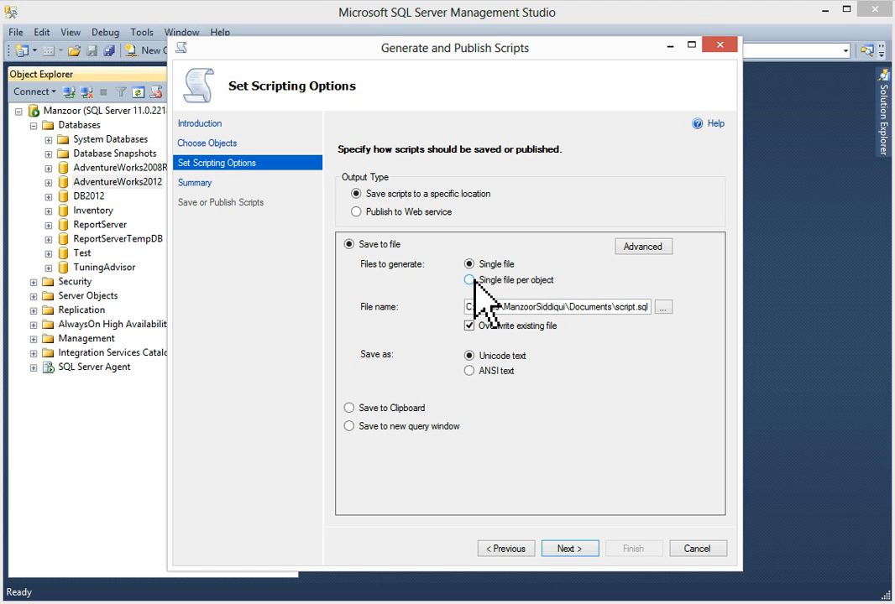
mouse_move(484, 311)
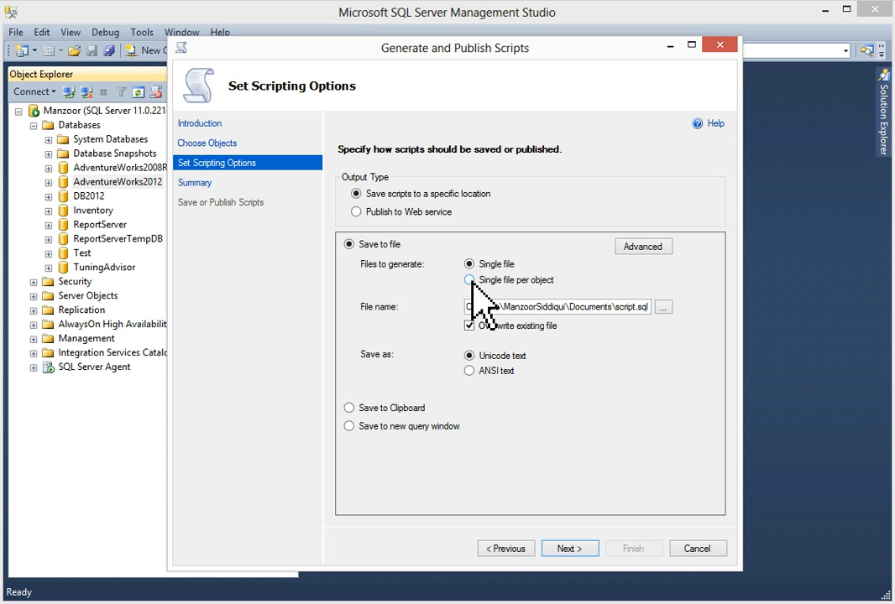
click(470, 279)
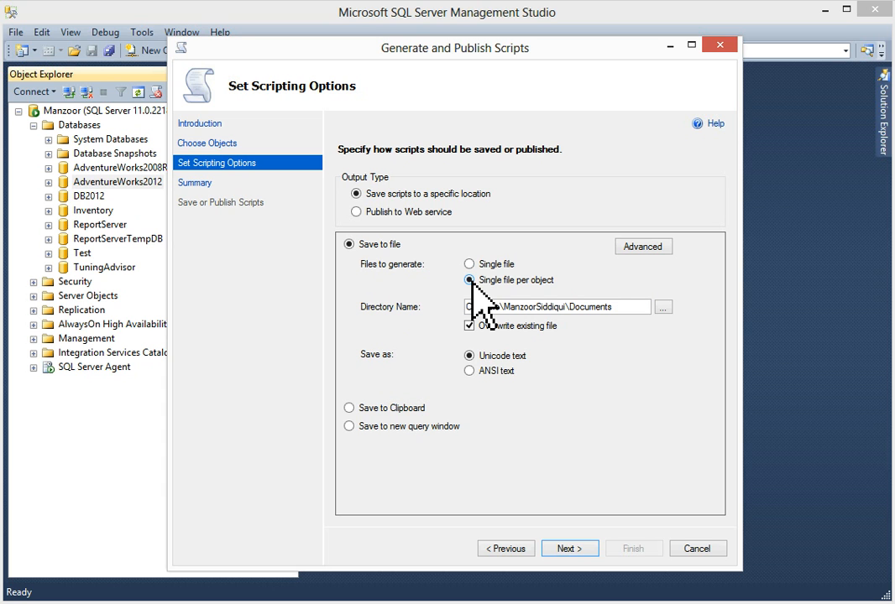
mouse_move(433, 344)
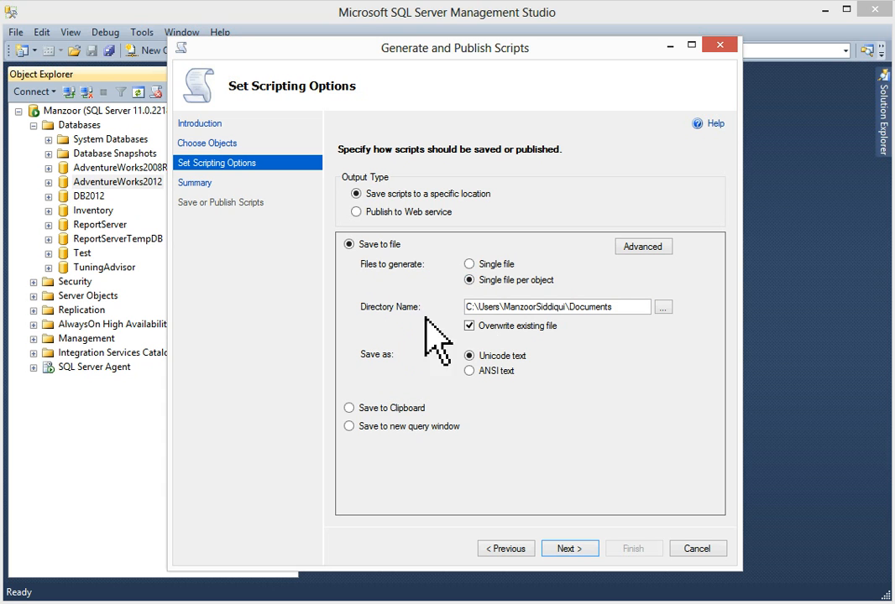
Set C:\ScriptsGenerate as the destination directory for the generated scripts.
click(661, 306)
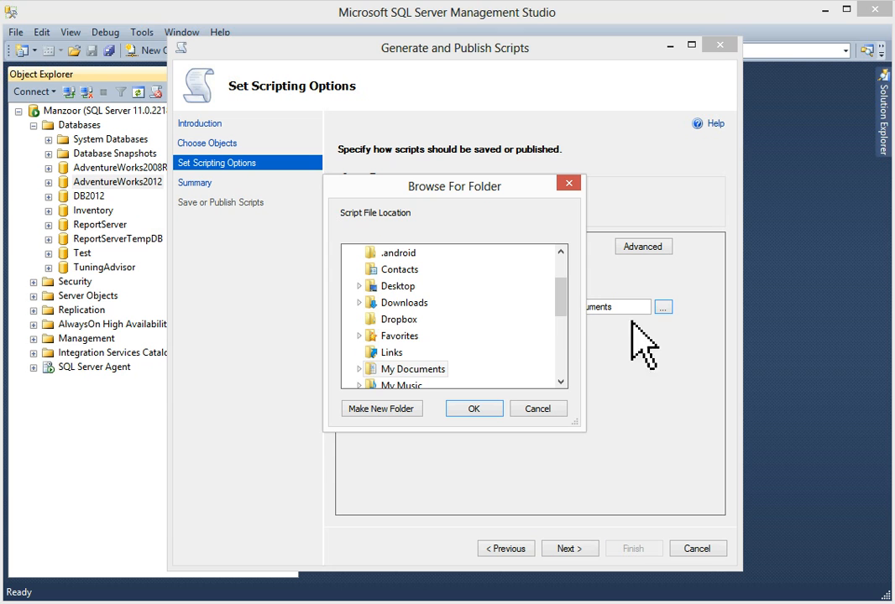
scroll(down, 3)
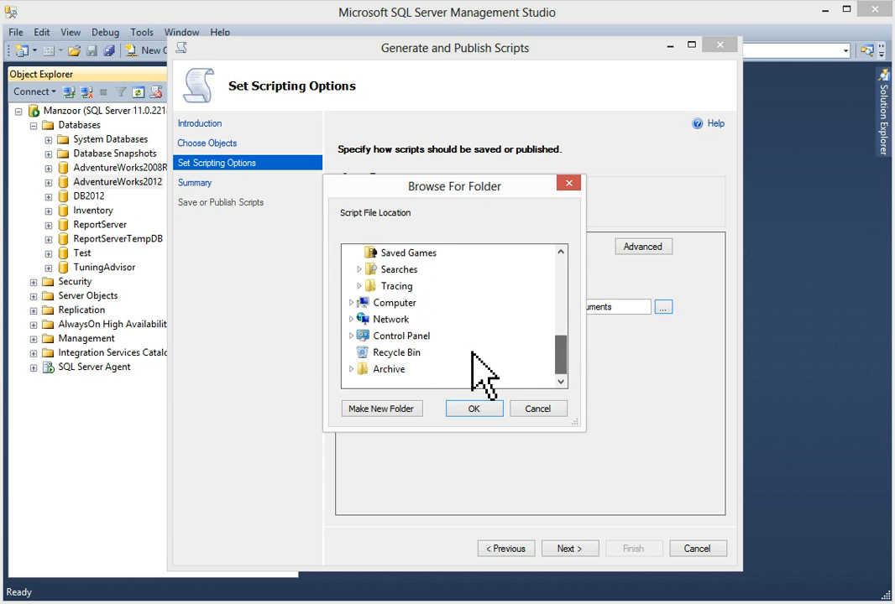
click(351, 302)
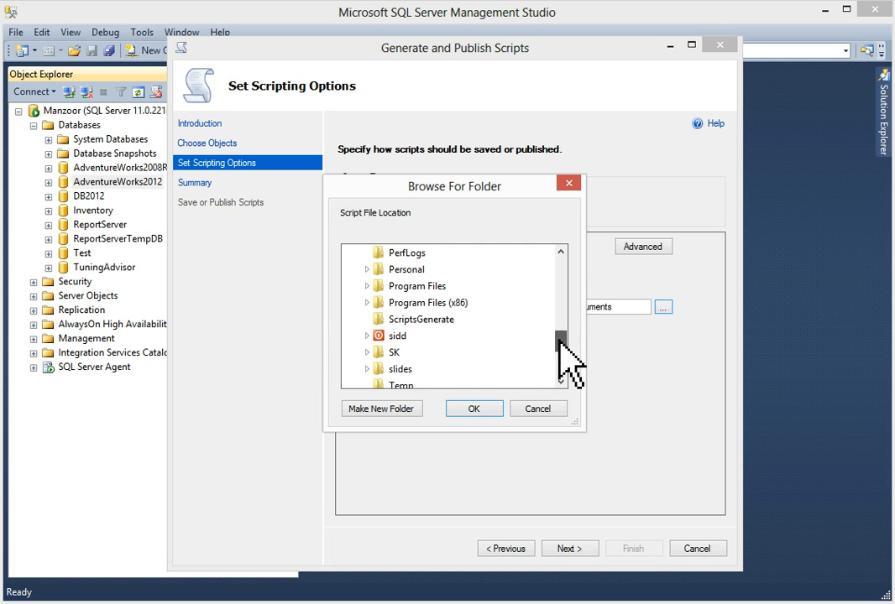
click(420, 319)
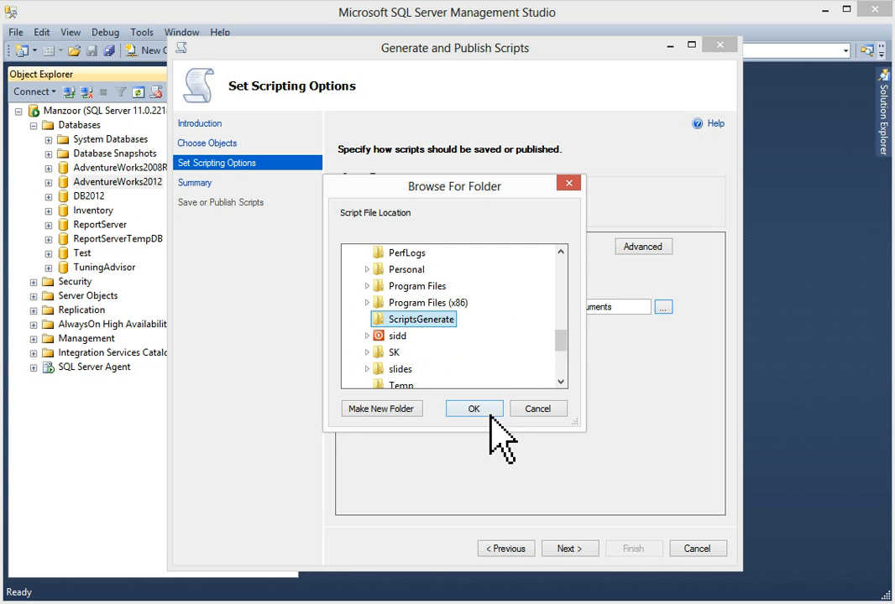
click(473, 410)
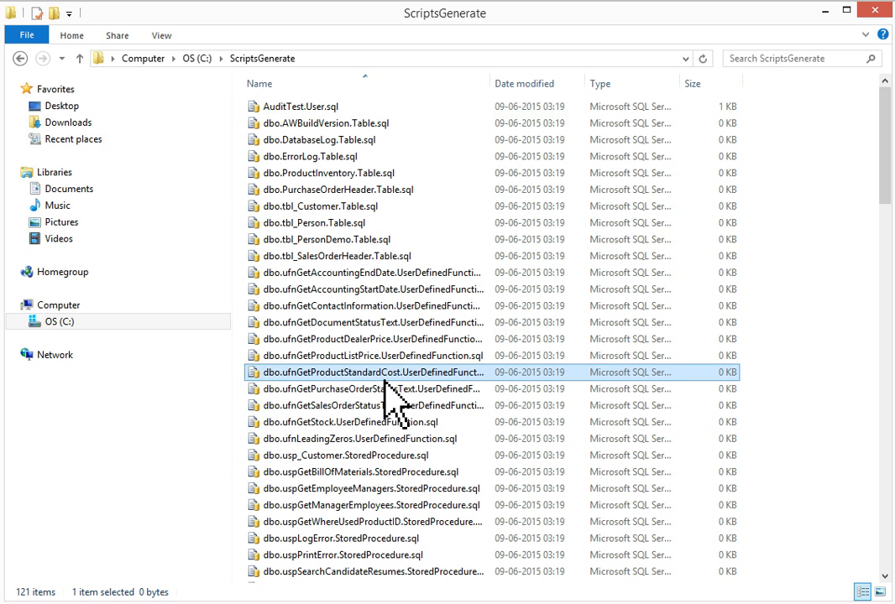
Select all 121 old scripts in C:\ScriptsGenerate for deletion, then hide the Explorer window.
key(ctrl+a)
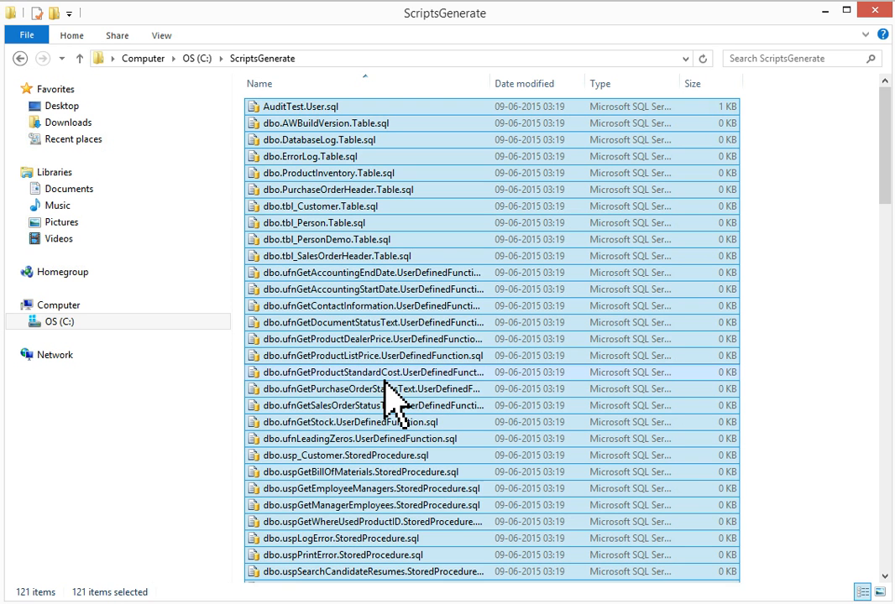
mouse_move(534, 339)
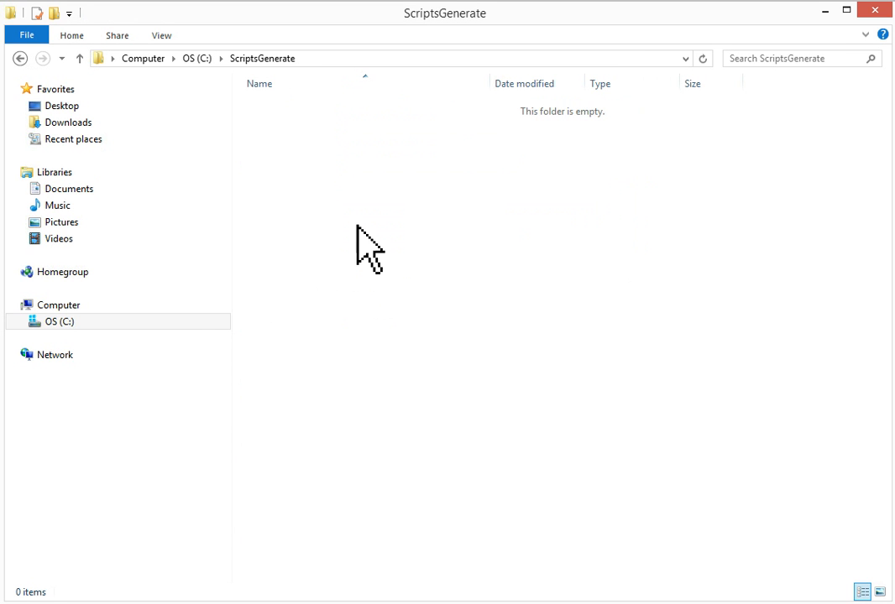
click(378, 57)
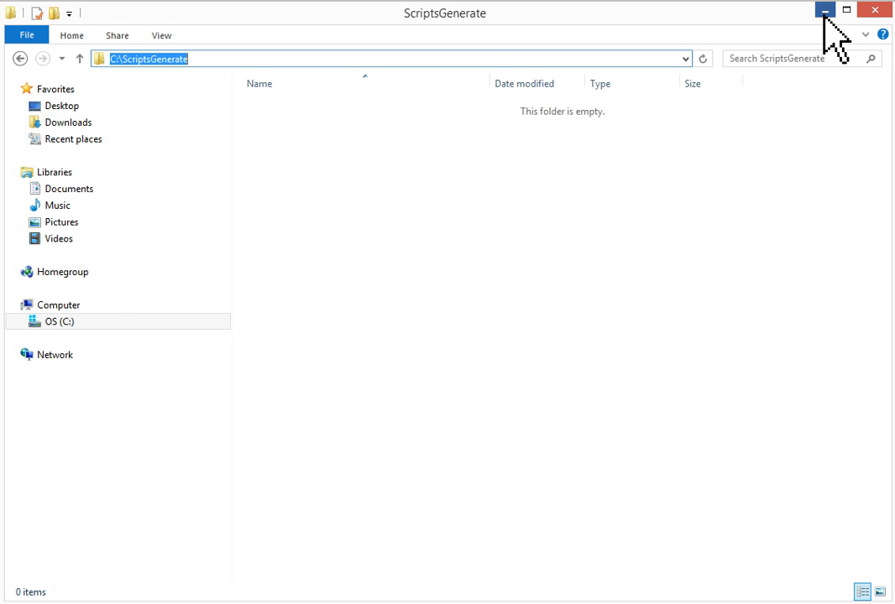
click(826, 10)
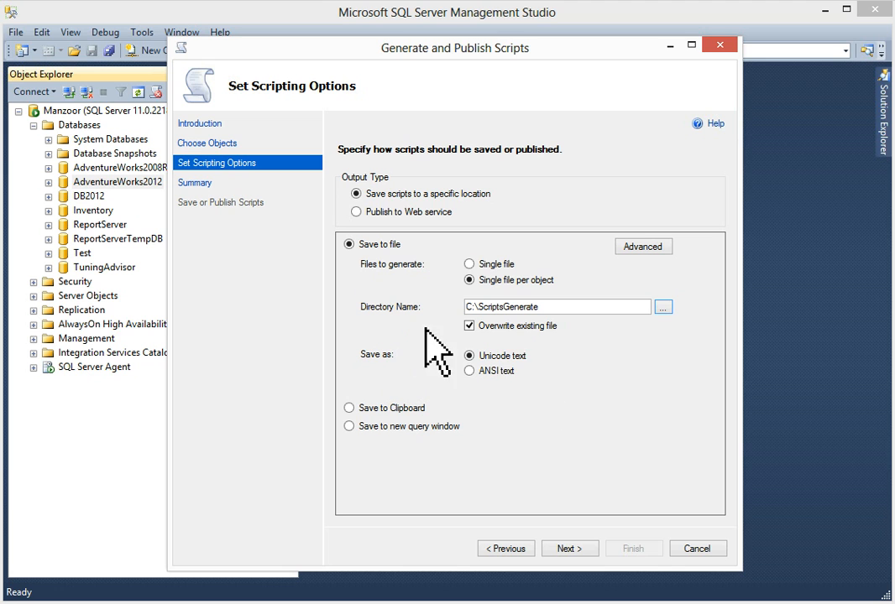
mouse_move(601, 348)
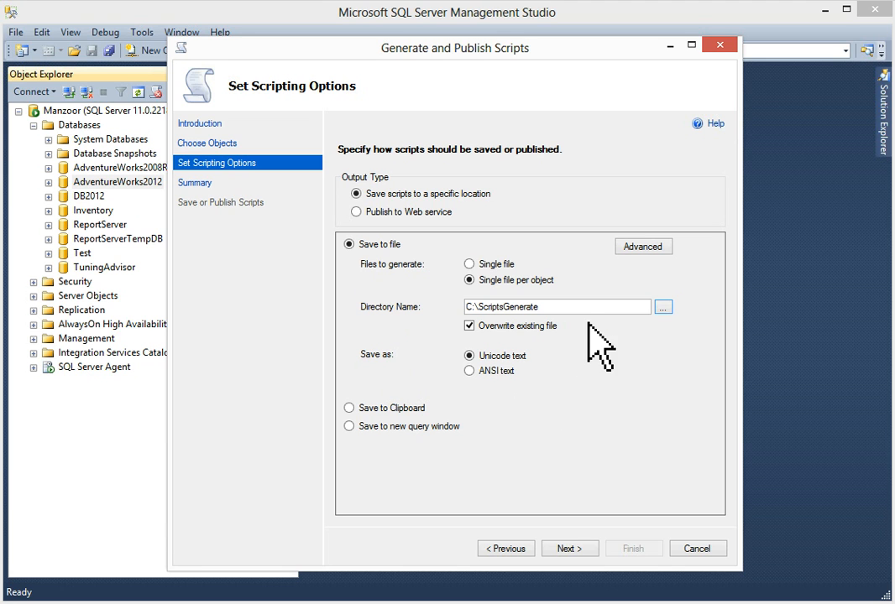
mouse_move(579, 540)
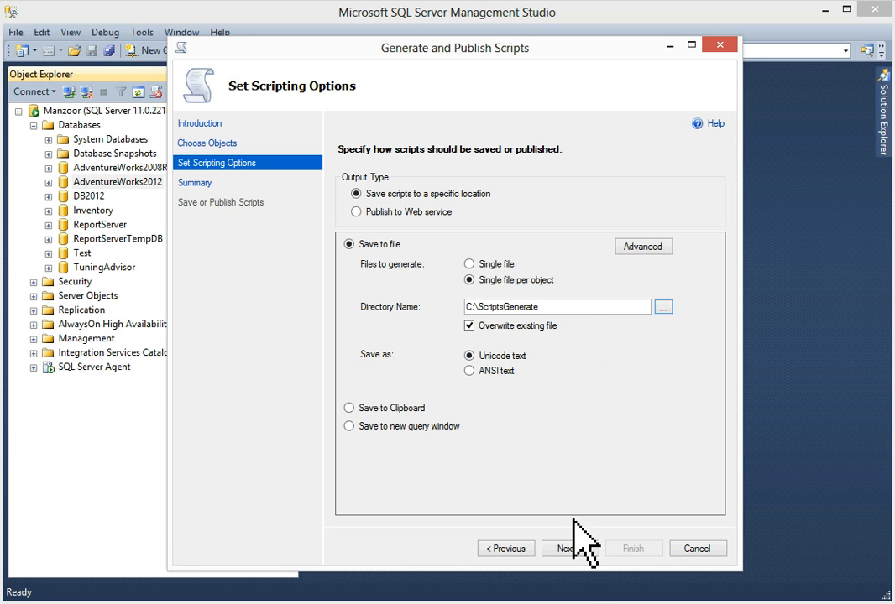
mouse_move(643, 245)
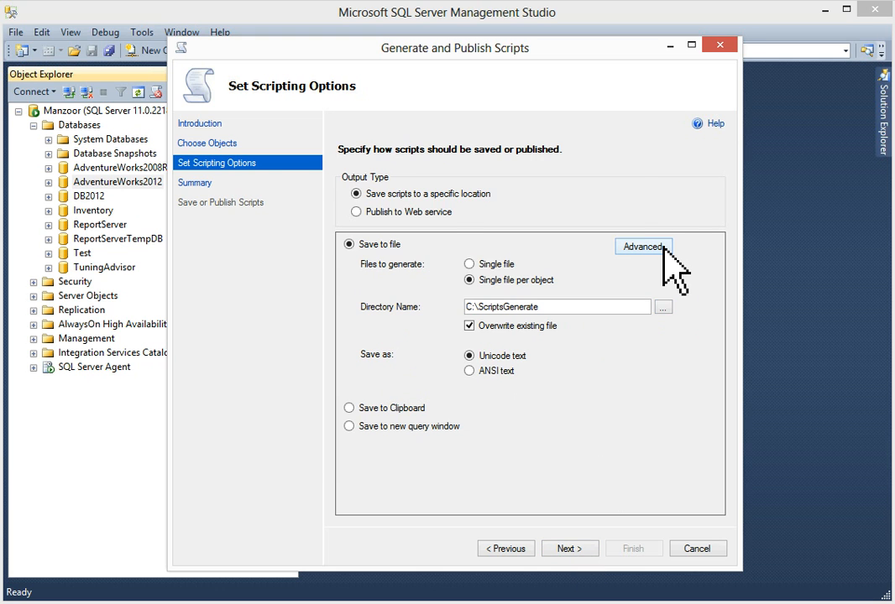
Review the advanced scripting options, inspecting Script DROP and CREATE, and keep the defaults.
click(643, 245)
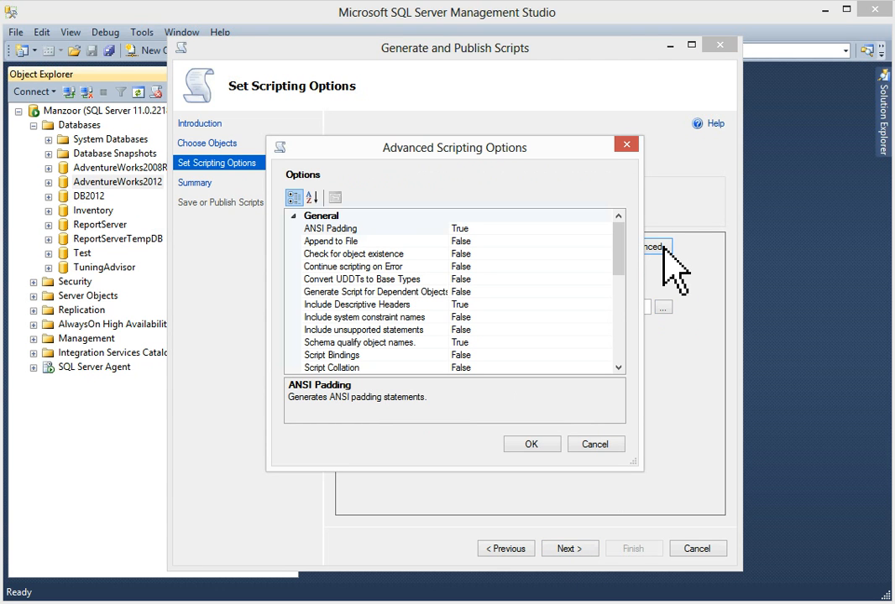
mouse_move(570, 294)
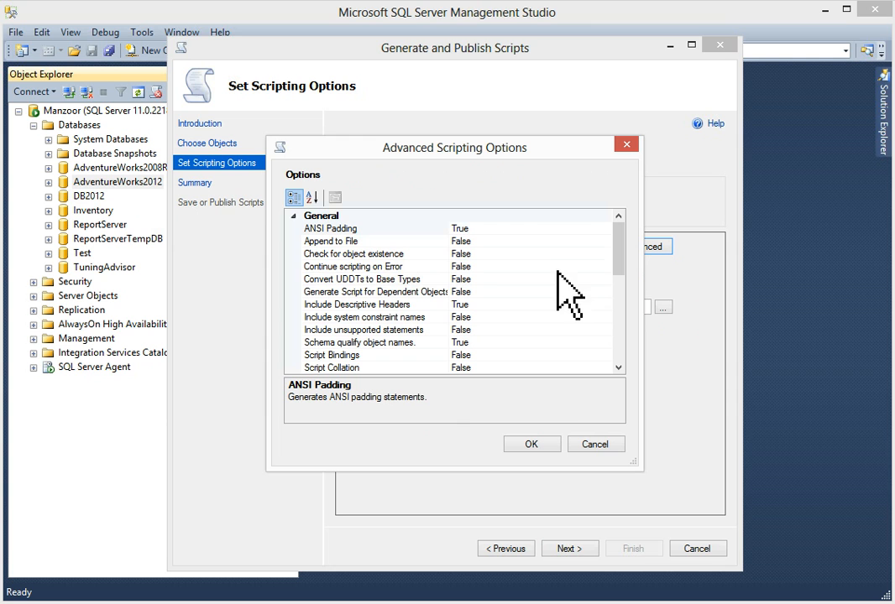
mouse_move(620, 252)
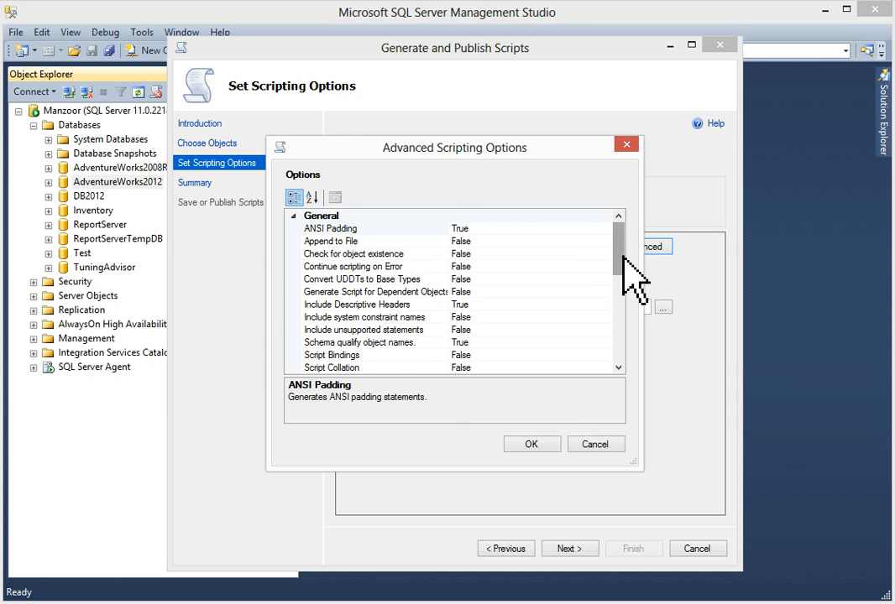
scroll(down, 3)
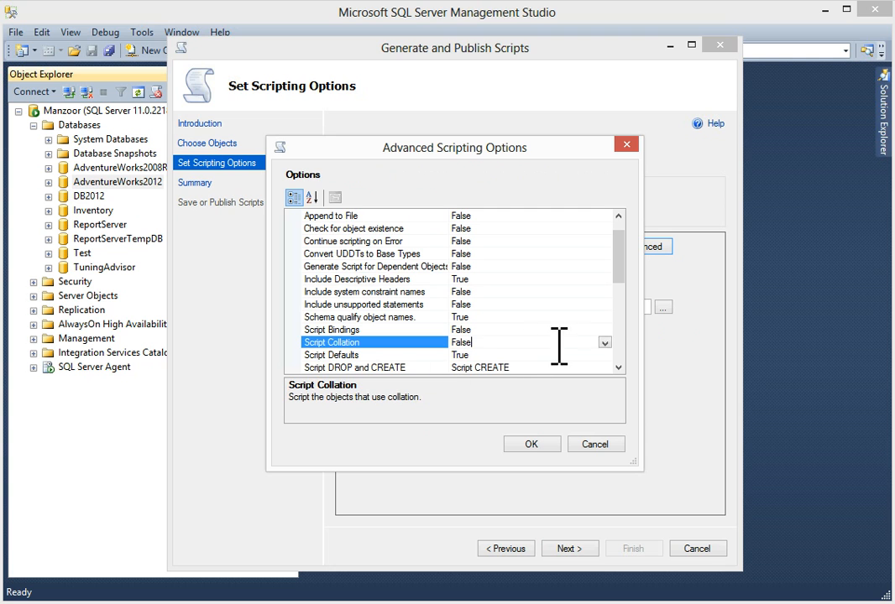
mouse_move(629, 322)
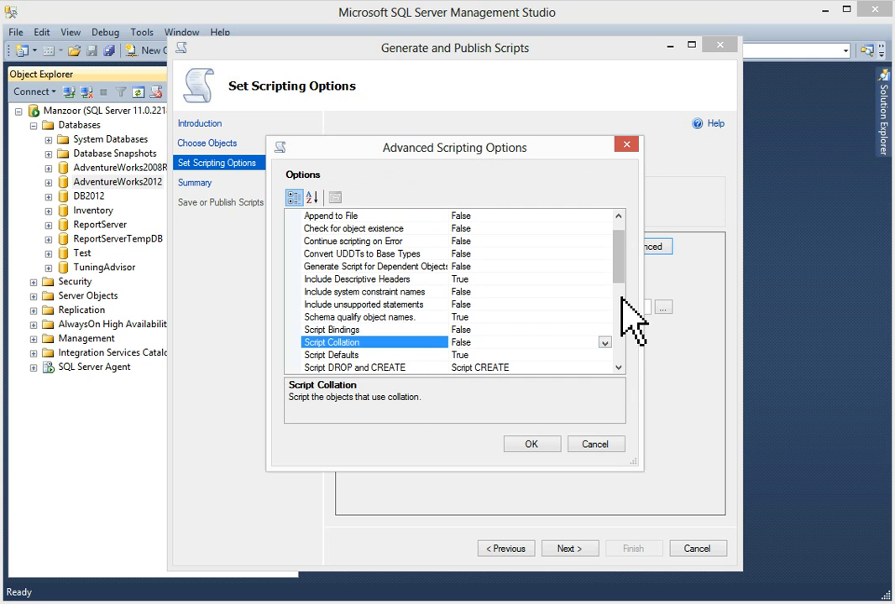
scroll(down, 3)
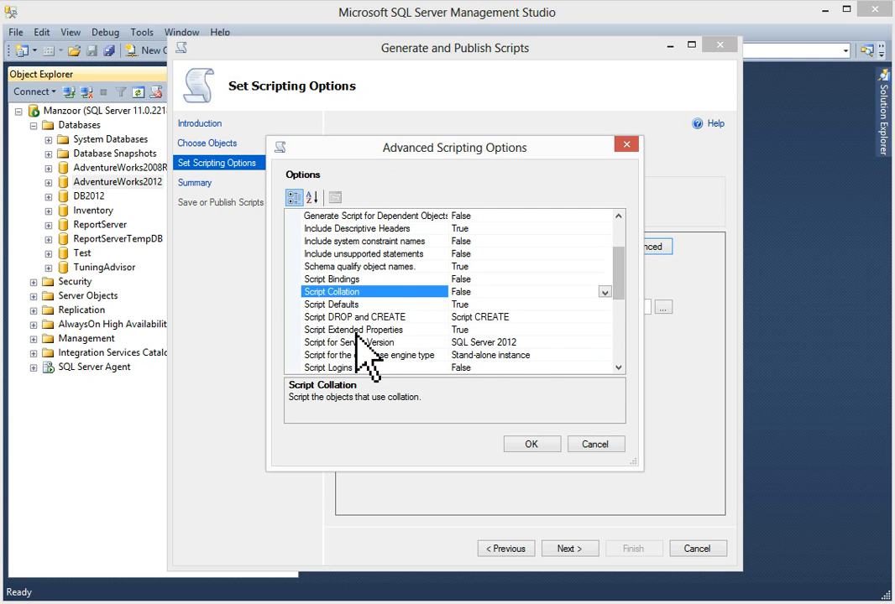
click(353, 316)
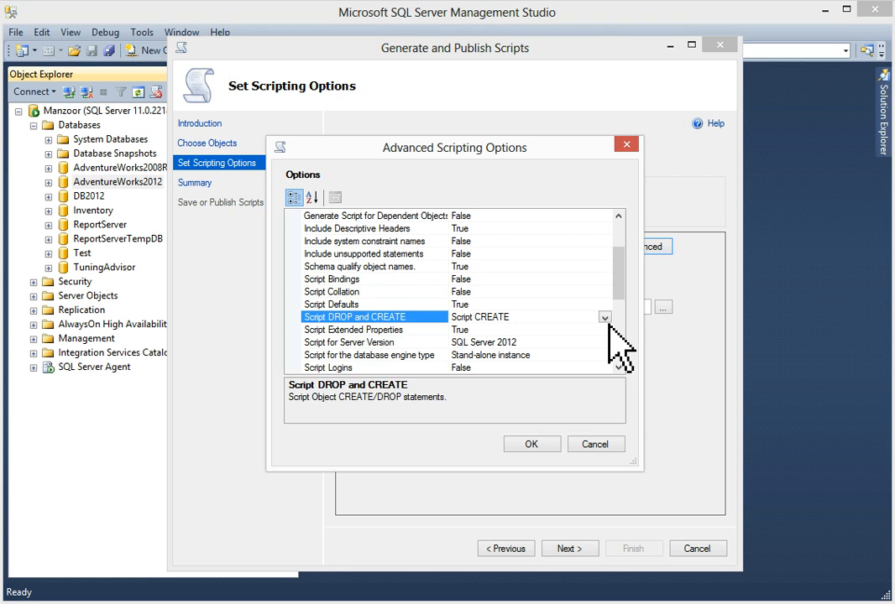
click(604, 316)
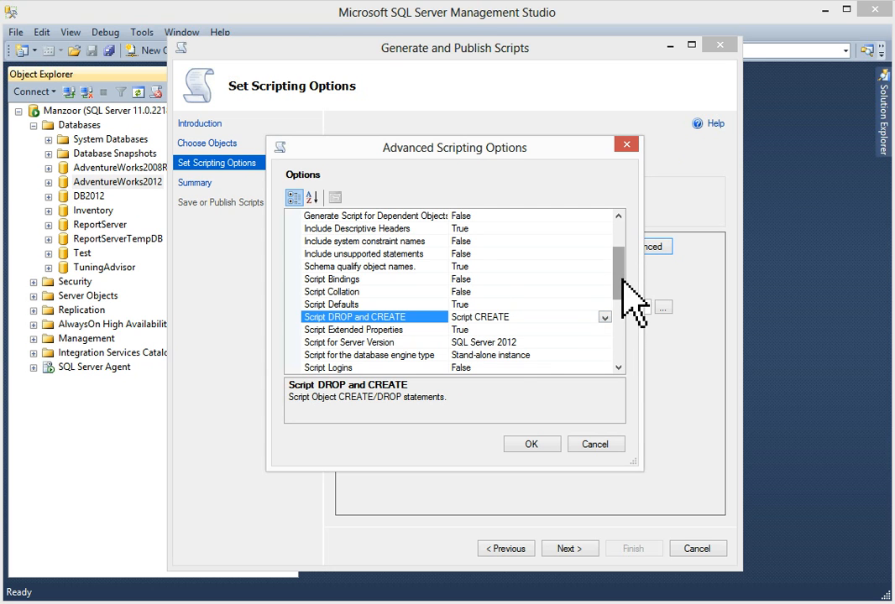
scroll(down, 3)
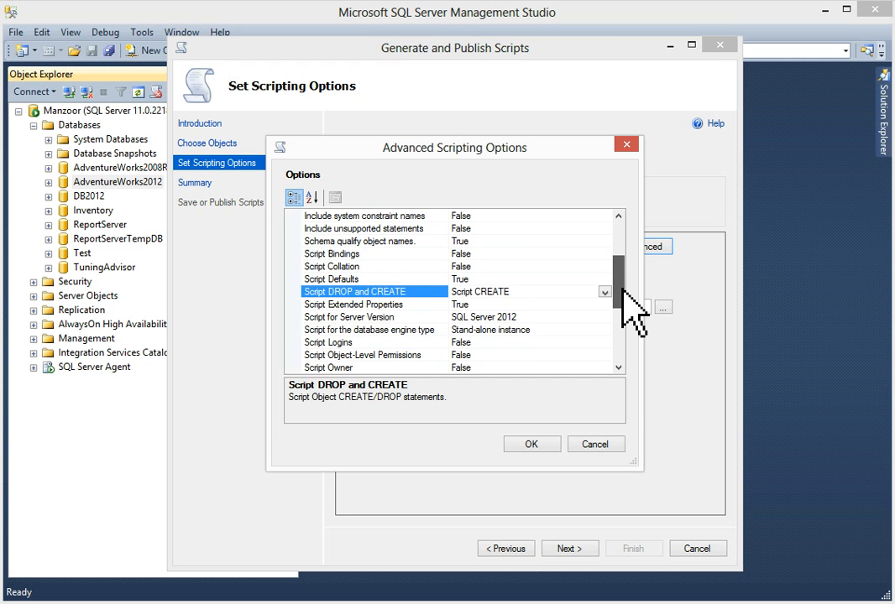
scroll(down, 3)
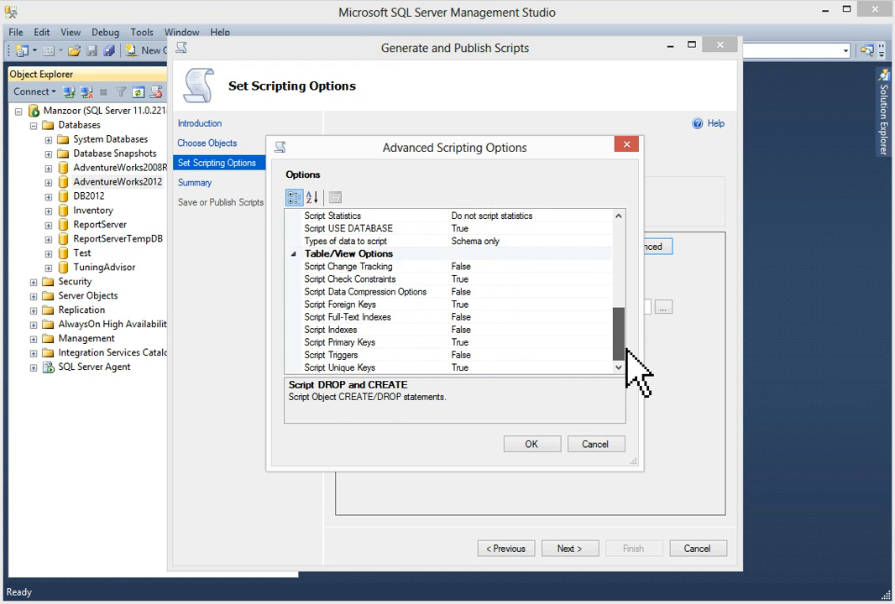
click(531, 443)
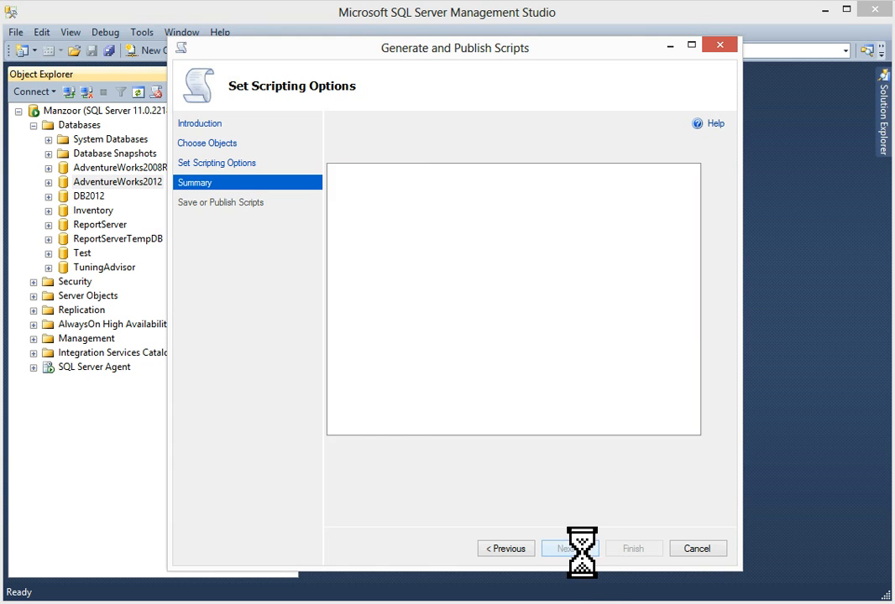
click(569, 547)
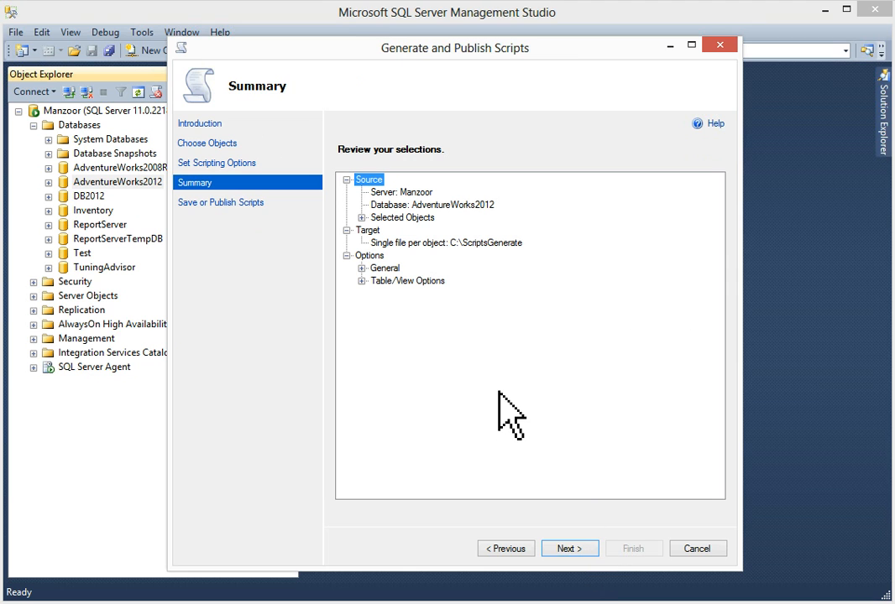
mouse_move(551, 276)
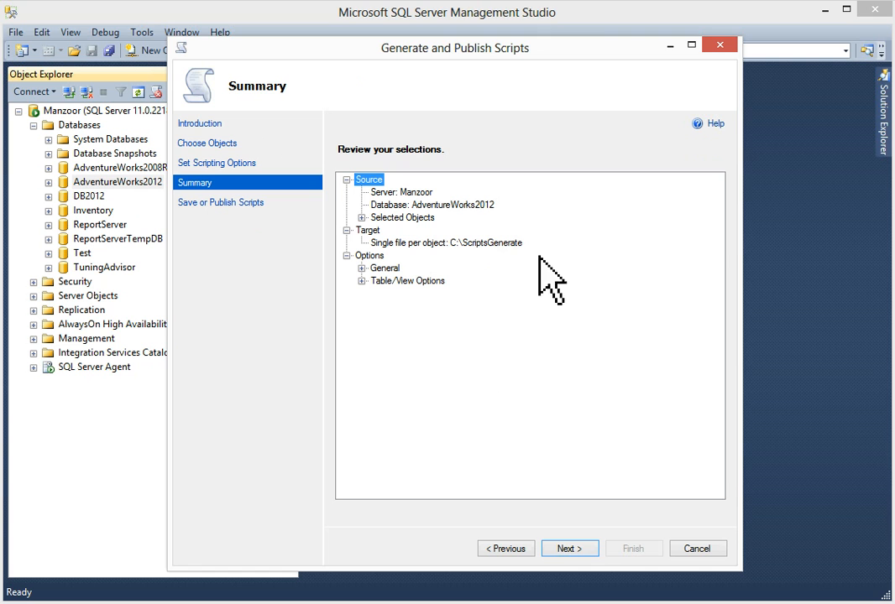
mouse_move(540, 277)
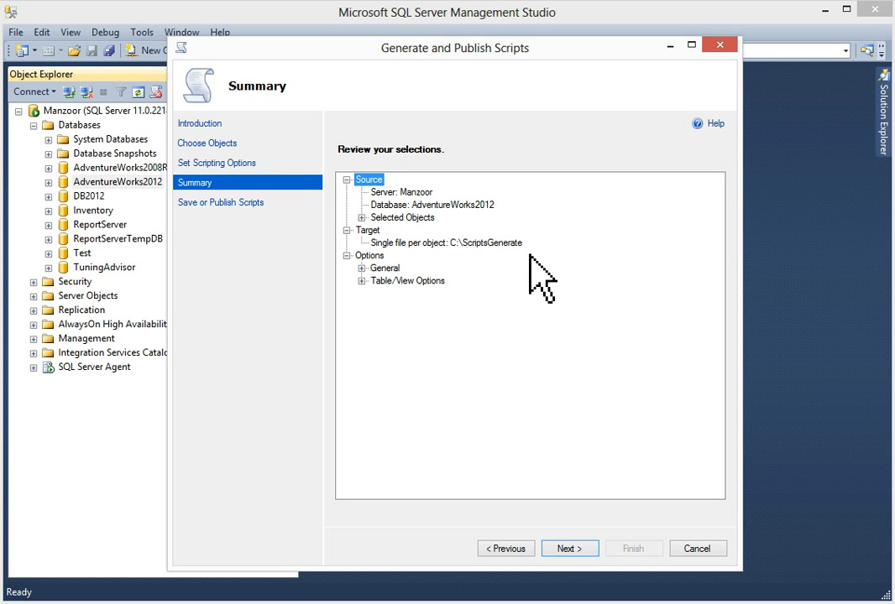
click(361, 218)
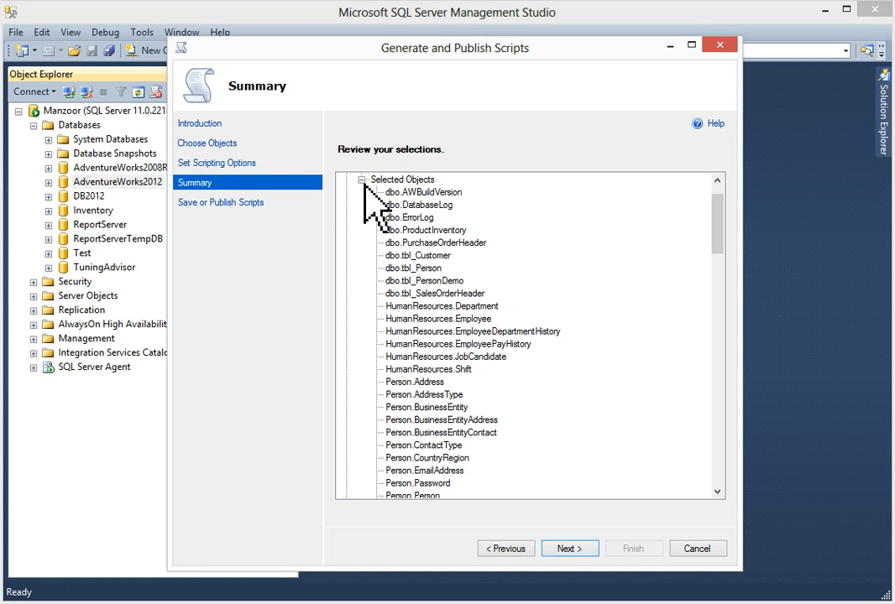
click(362, 178)
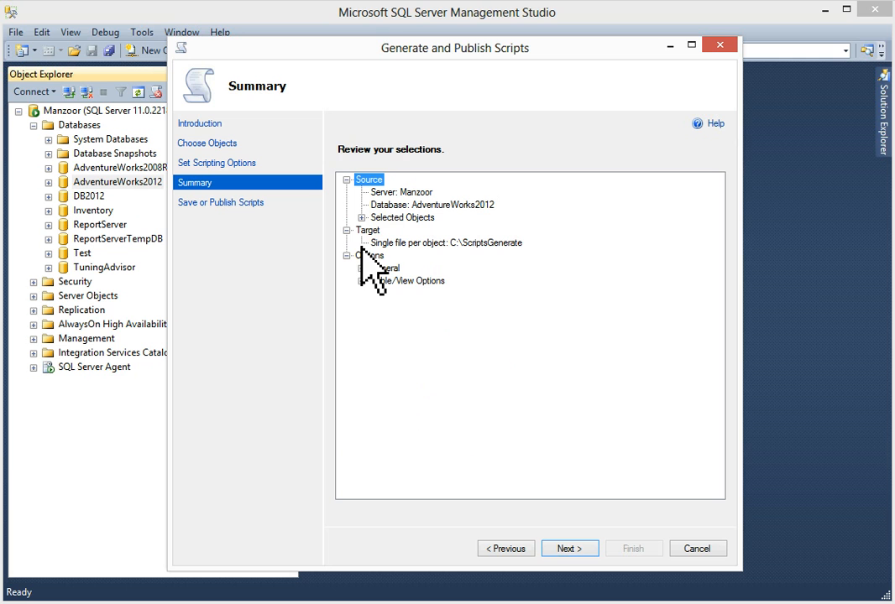
click(349, 255)
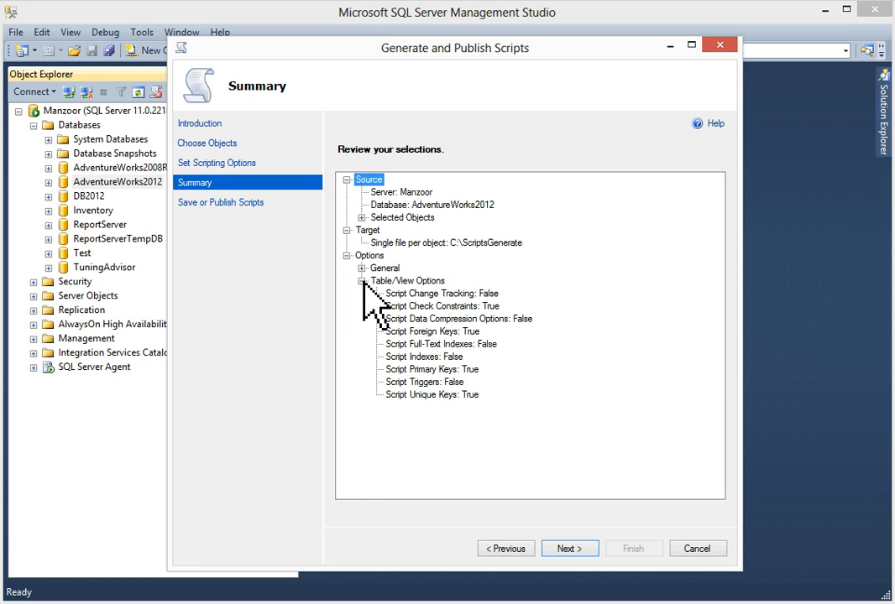
click(362, 280)
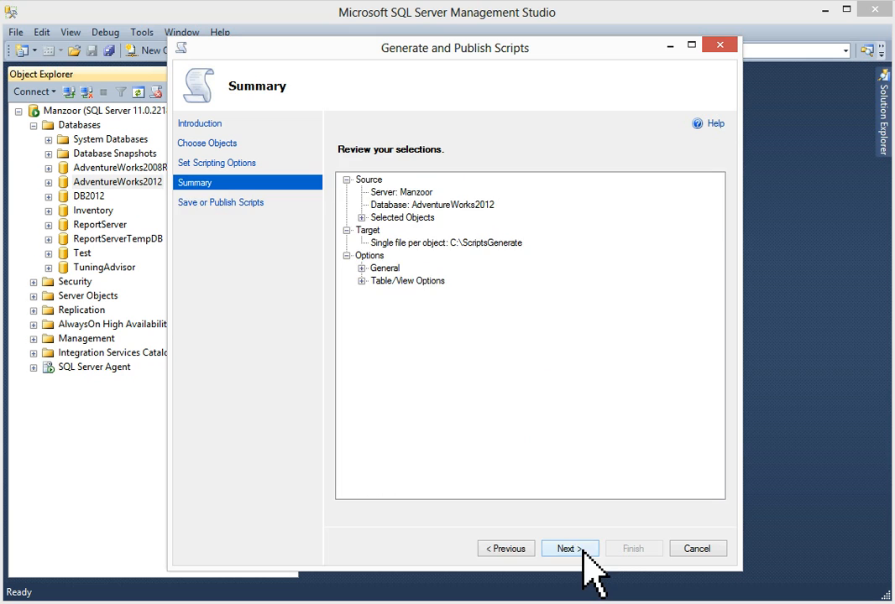
click(569, 547)
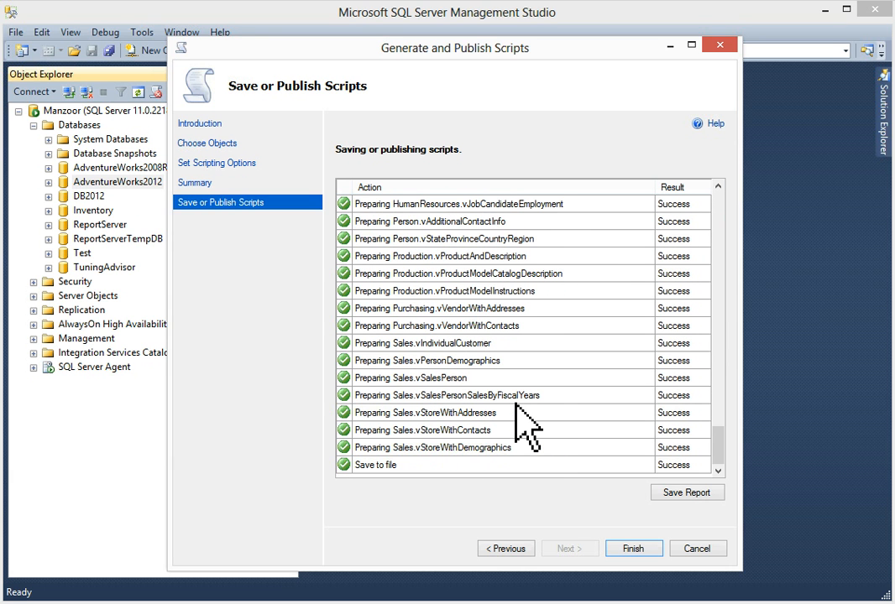
mouse_move(682, 411)
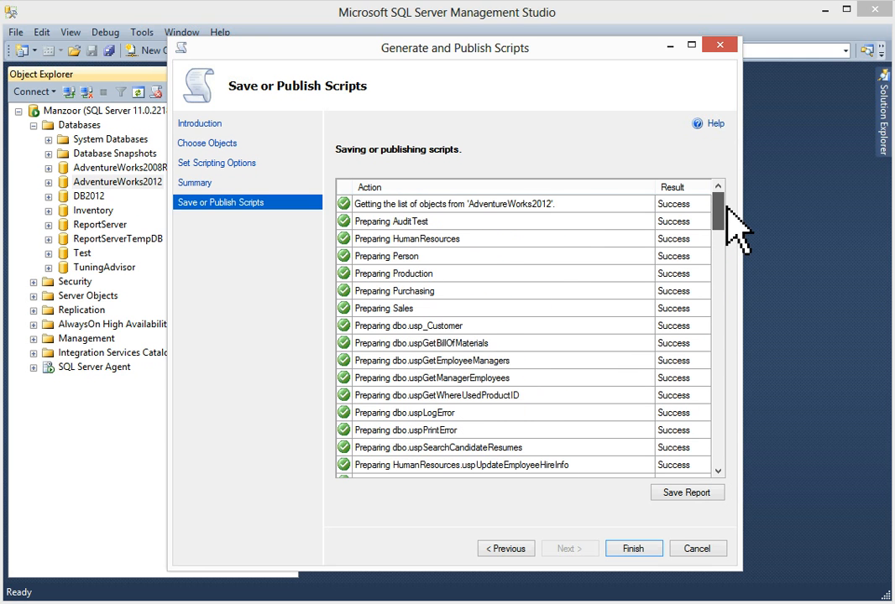
mouse_move(730, 238)
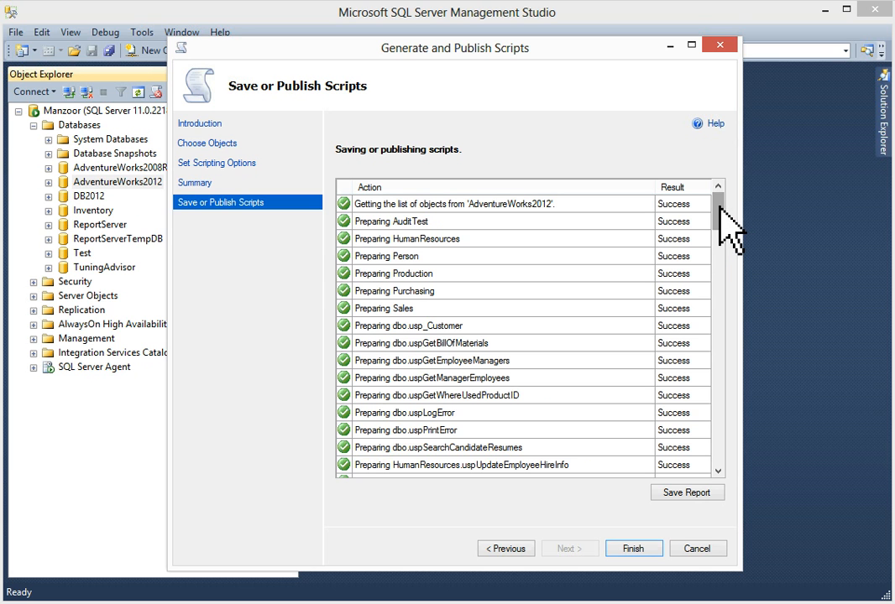
Confirm every object scripted with Success and finish the wizard.
scroll(down, 3)
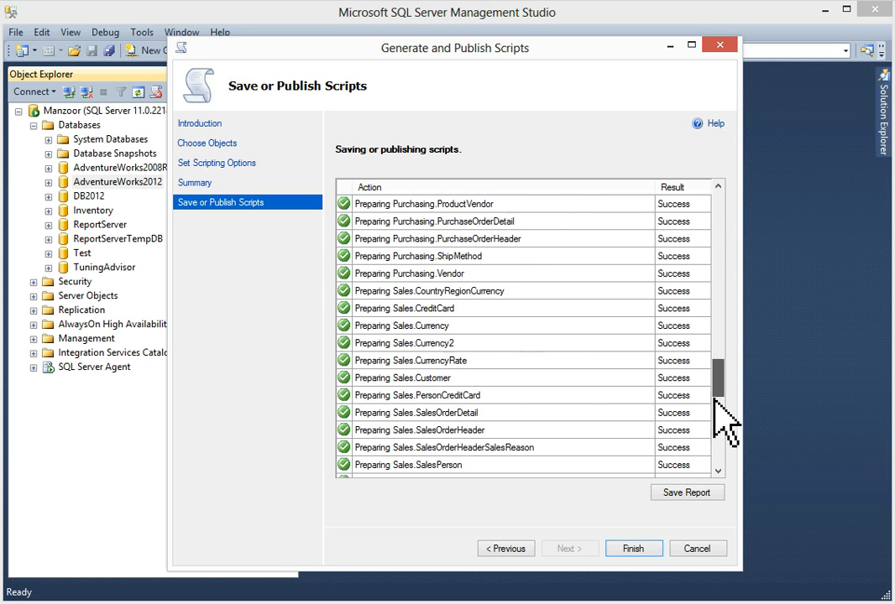
click(685, 492)
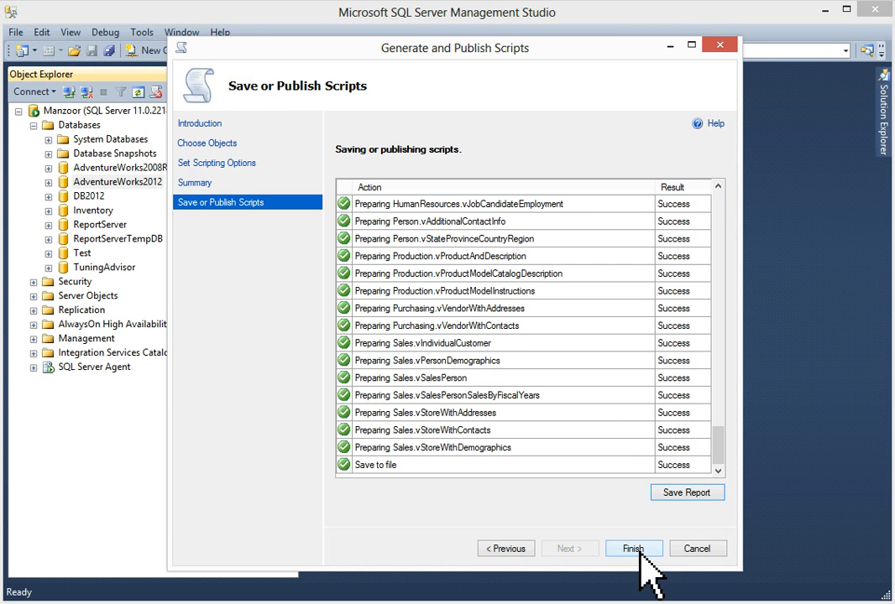
click(633, 547)
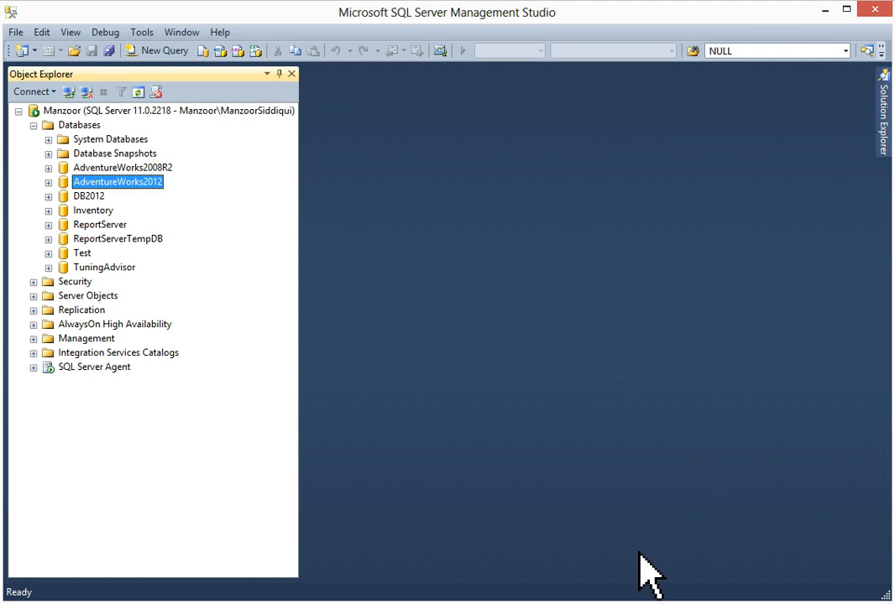
mouse_move(651, 533)
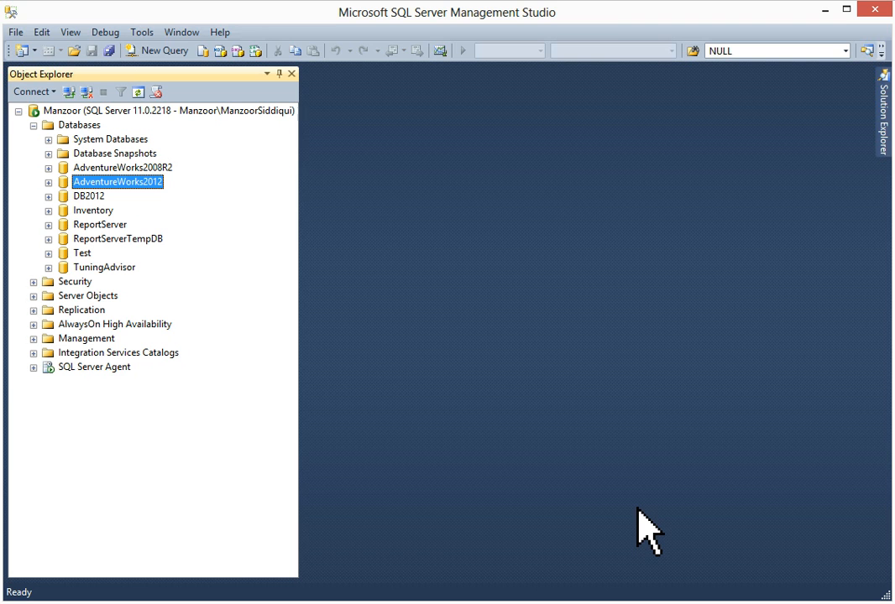
mouse_move(682, 382)
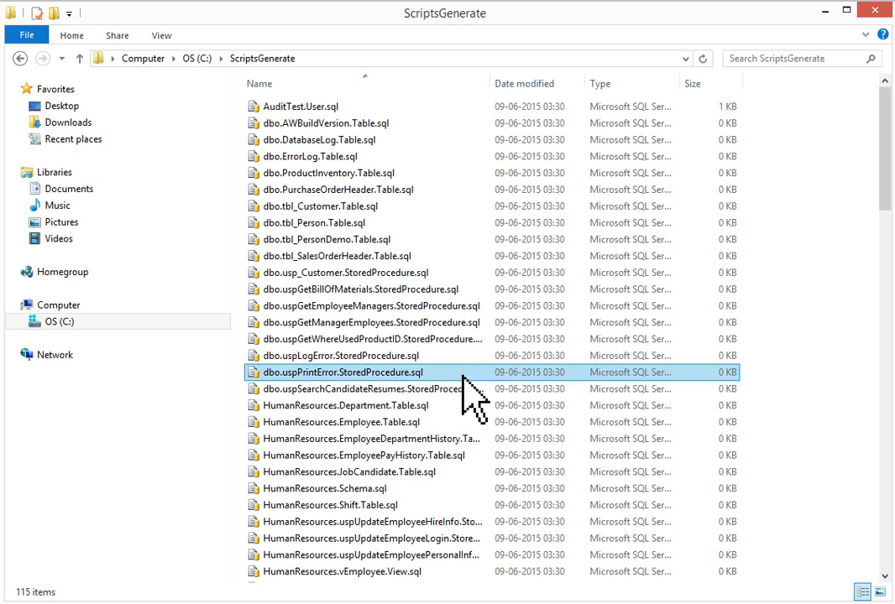
click(336, 238)
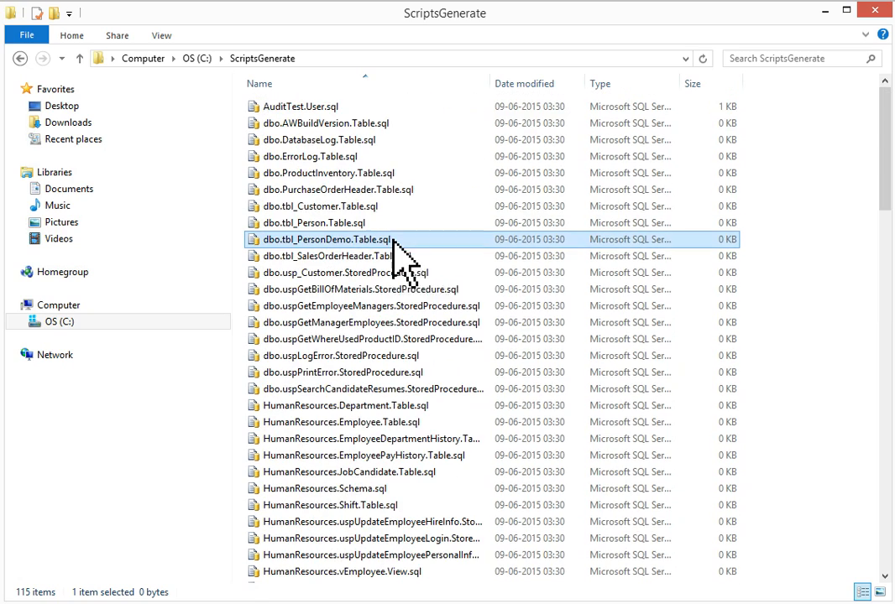
scroll(down, 3)
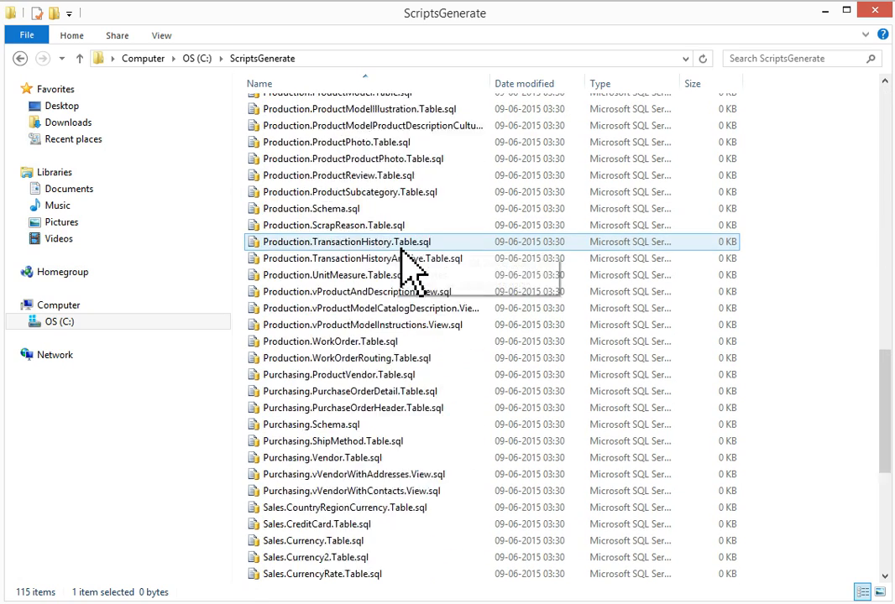
scroll(up, 3)
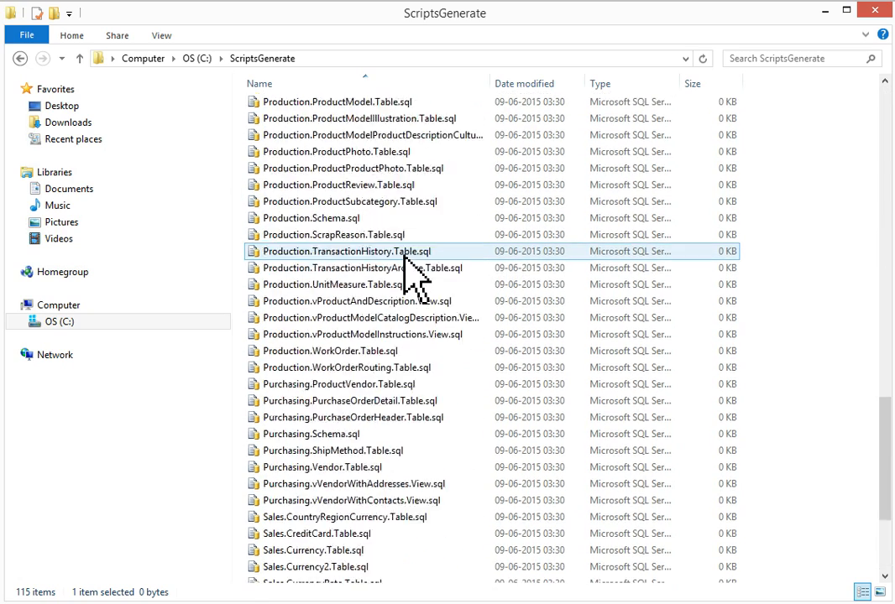
scroll(up, 3)
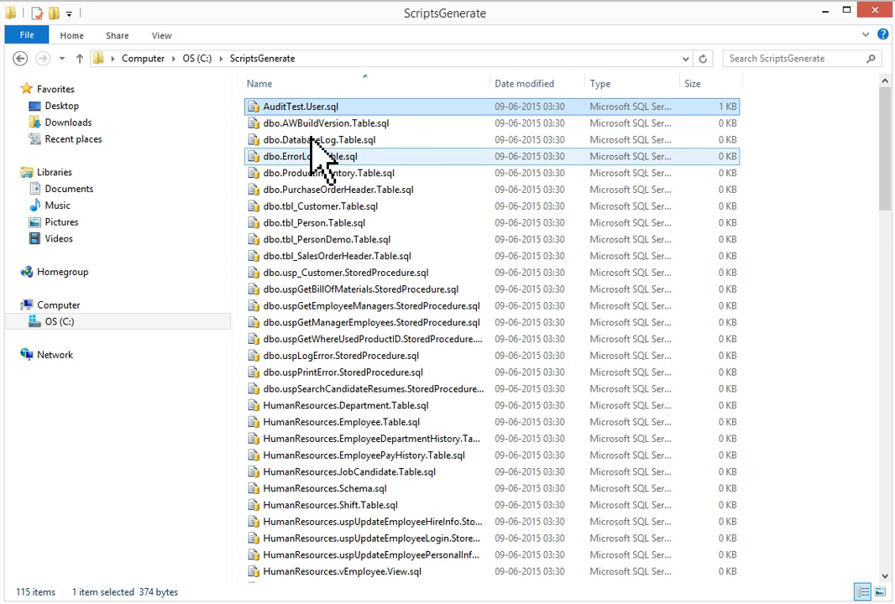
right_click(298, 106)
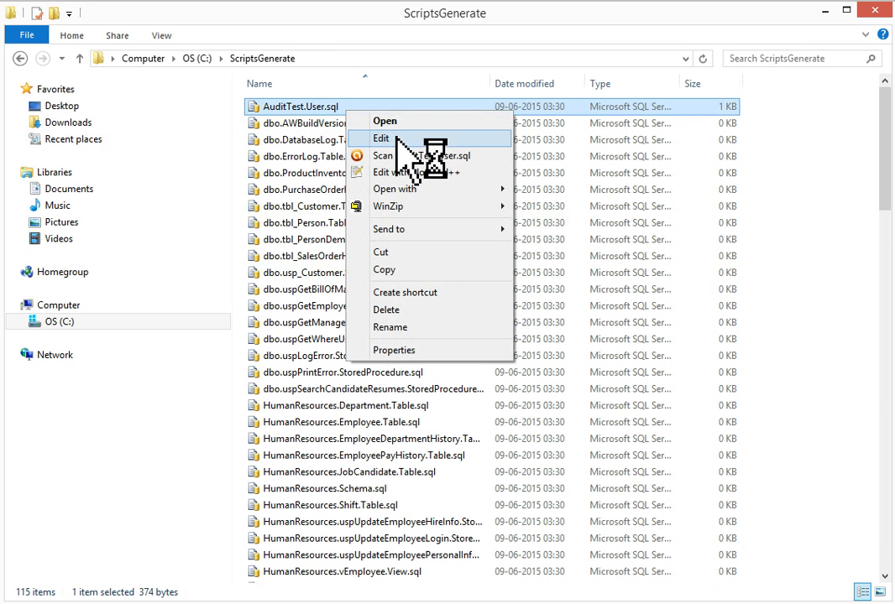
click(381, 137)
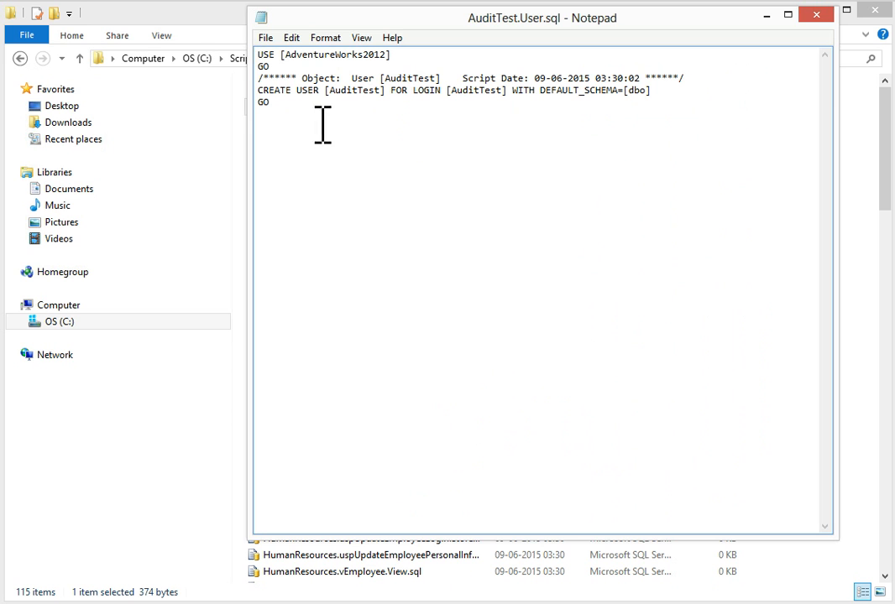
mouse_move(406, 109)
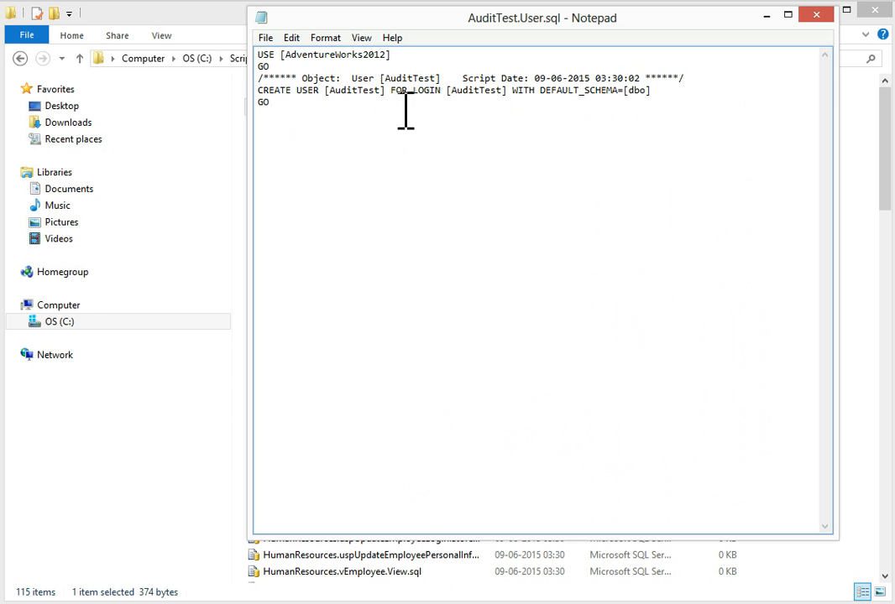
mouse_move(663, 114)
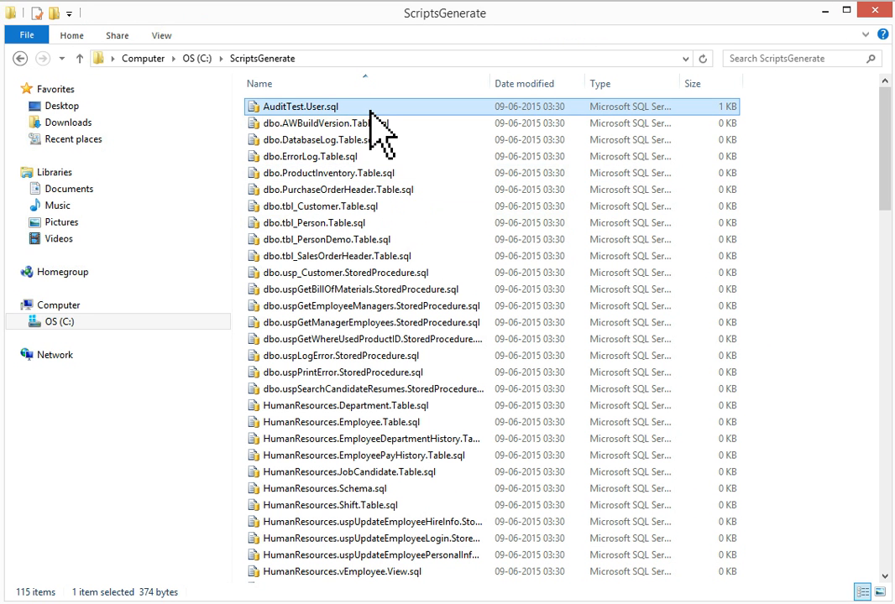
mouse_move(377, 227)
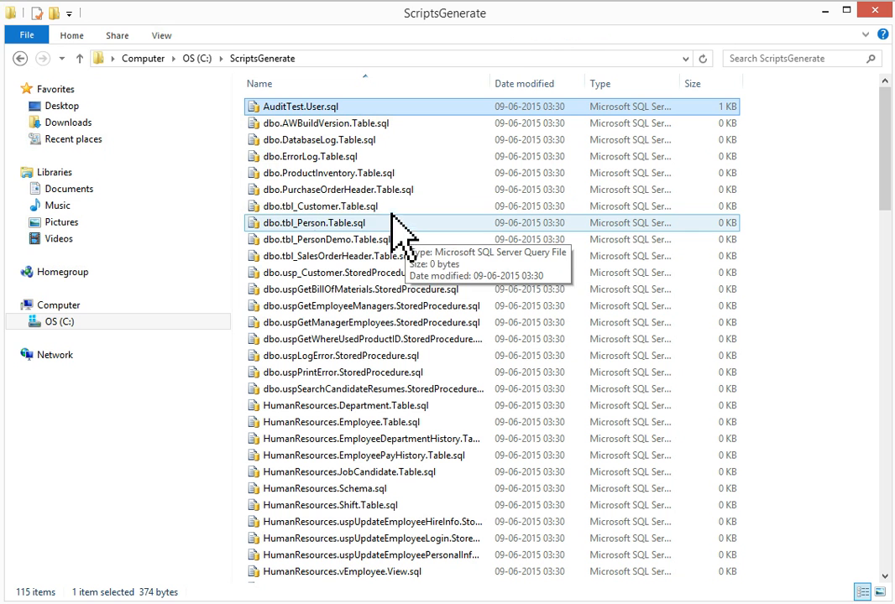
Look through the generated .sql files down to the Sales scripts and close the folder window.
right_click(316, 221)
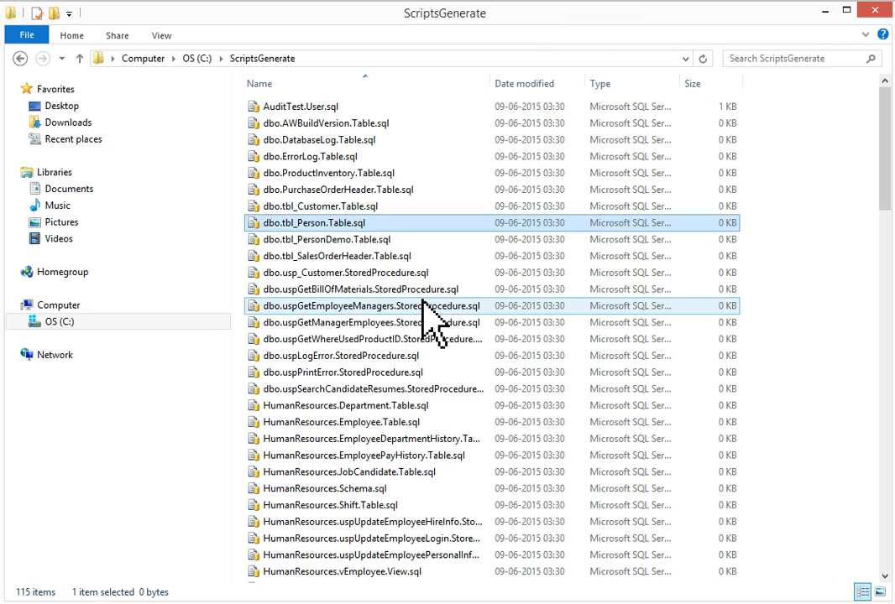
scroll(down, 3)
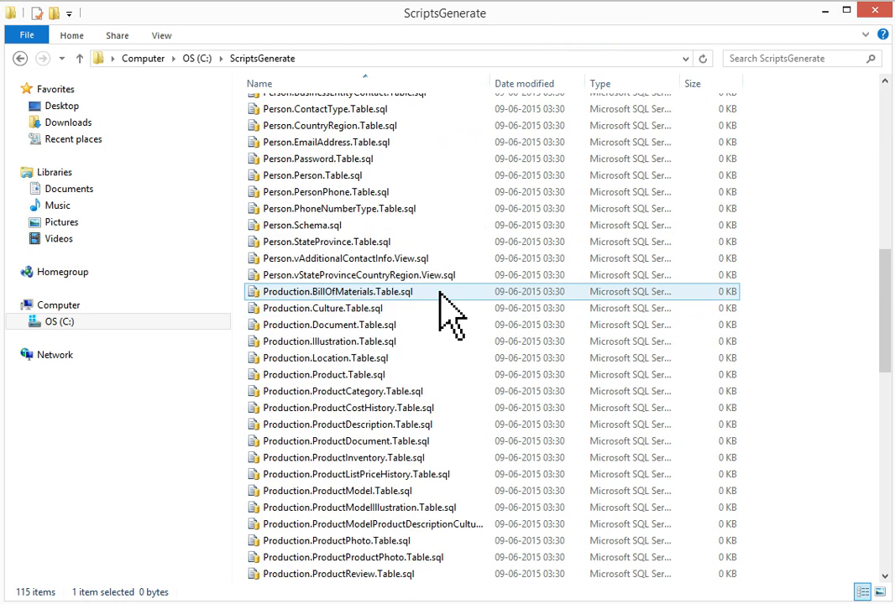
scroll(down, 3)
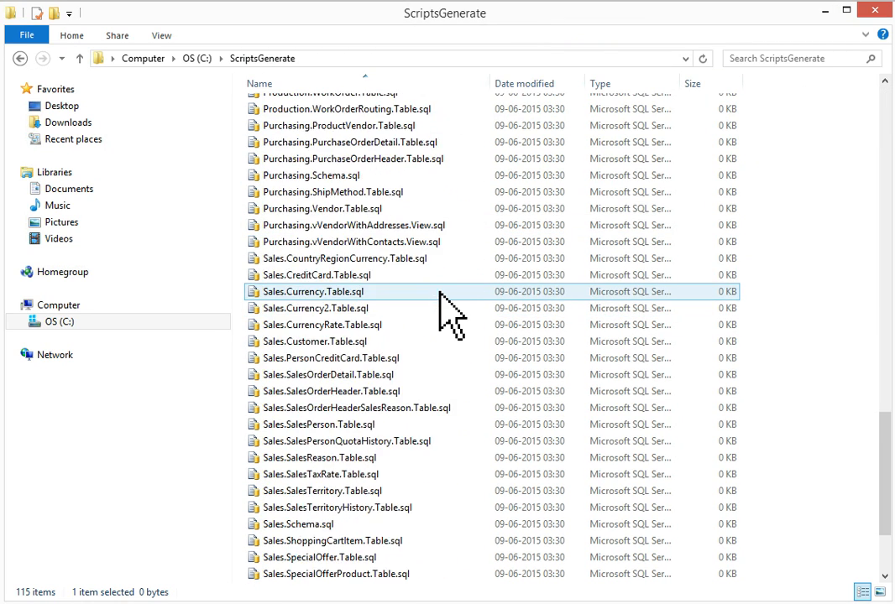
scroll(down, 3)
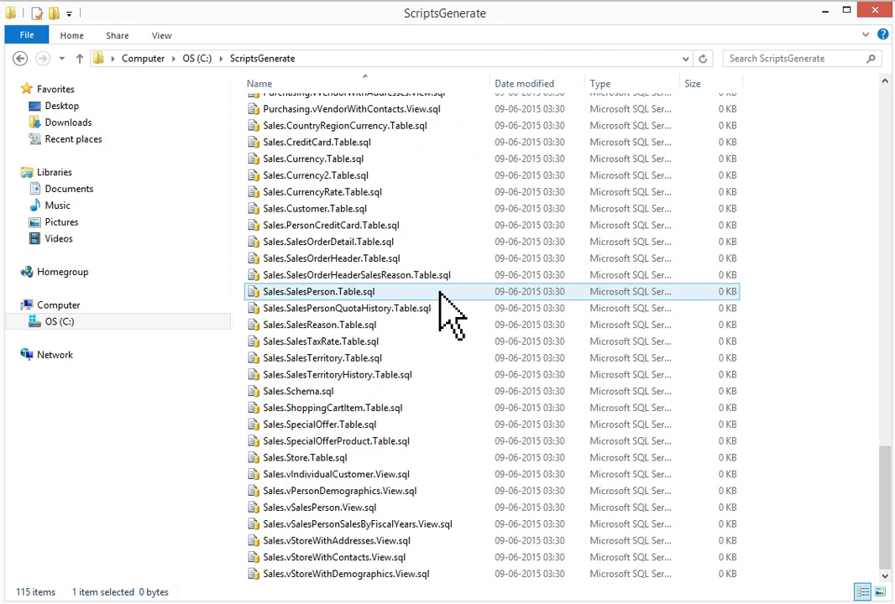
click(299, 391)
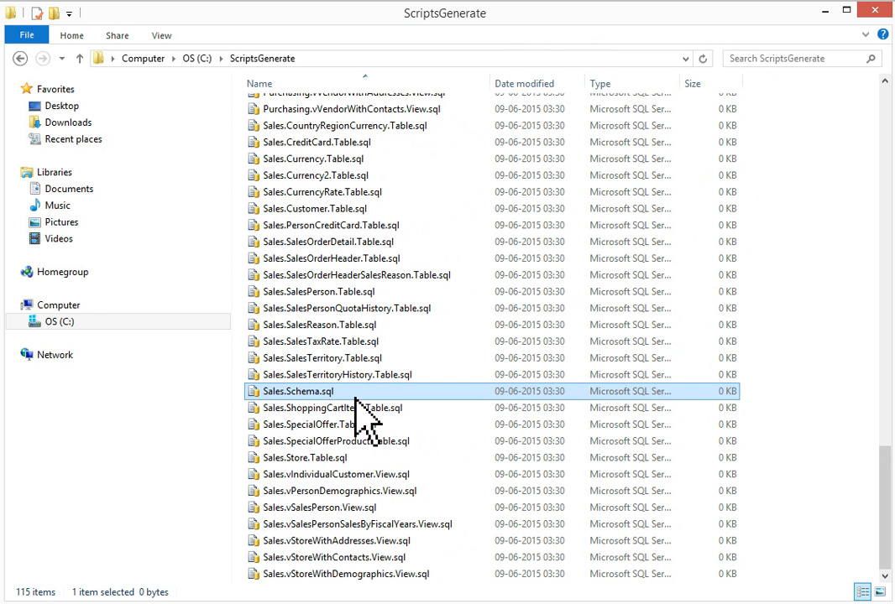
double_click(295, 391)
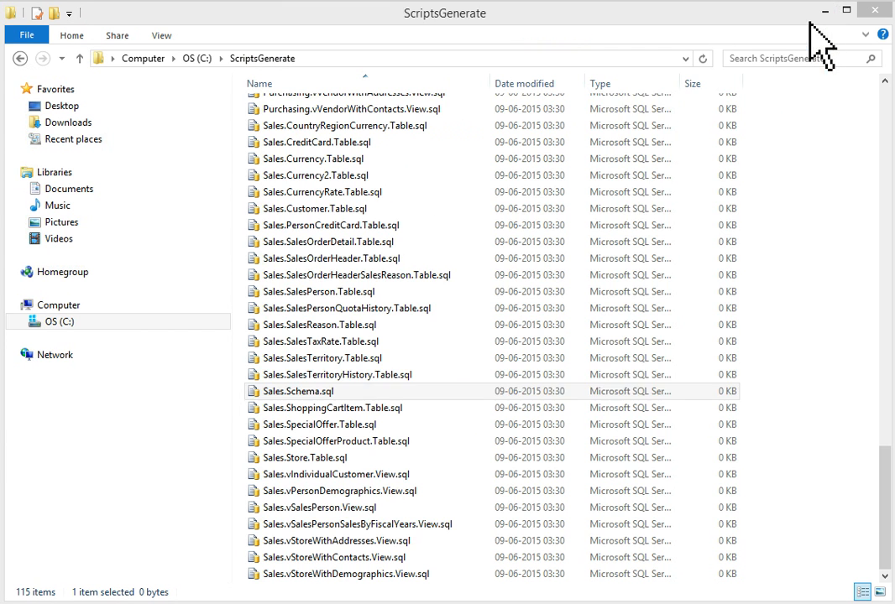
click(316, 391)
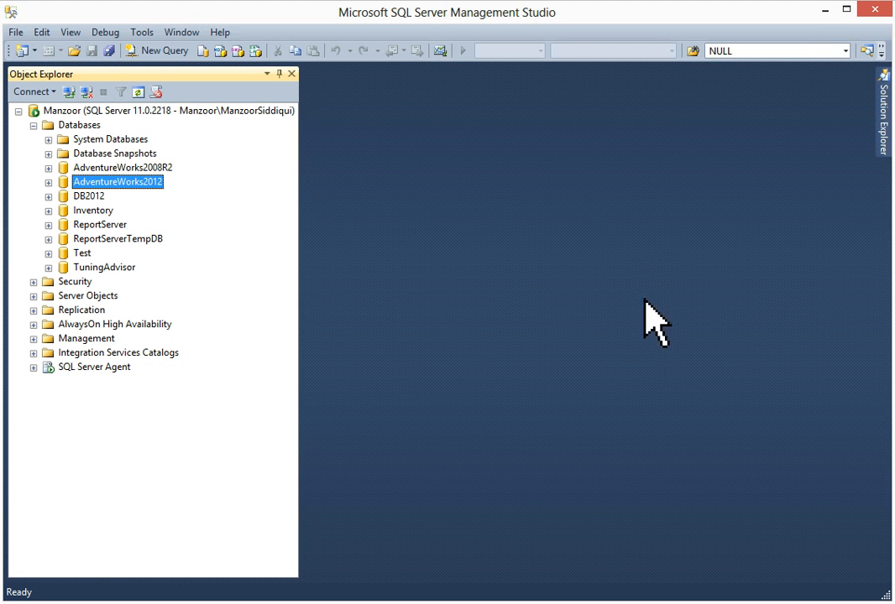
mouse_move(696, 386)
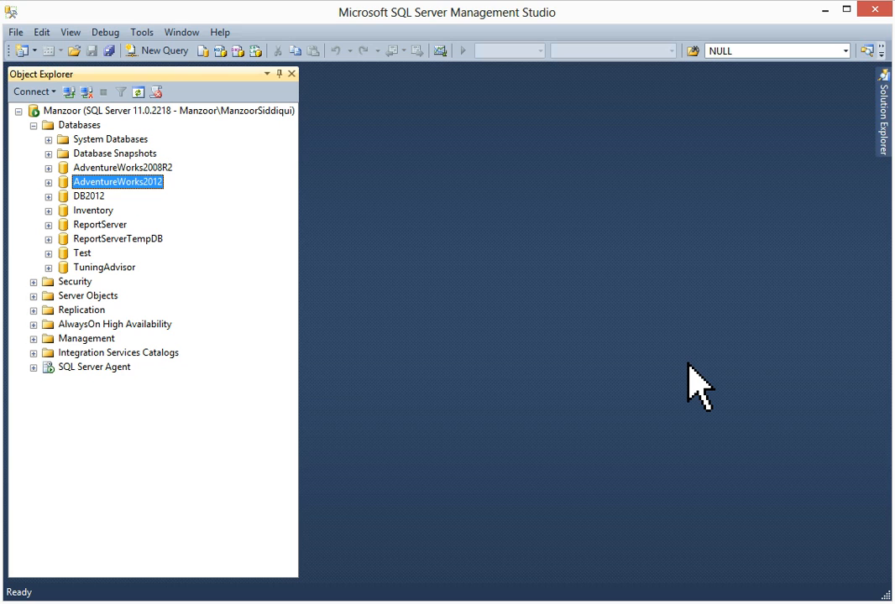
mouse_move(746, 379)
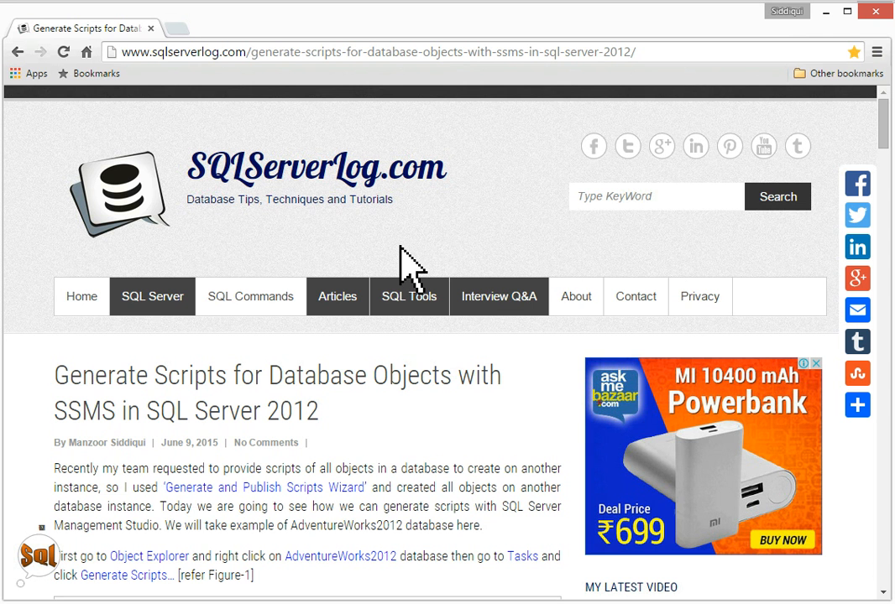
mouse_move(359, 453)
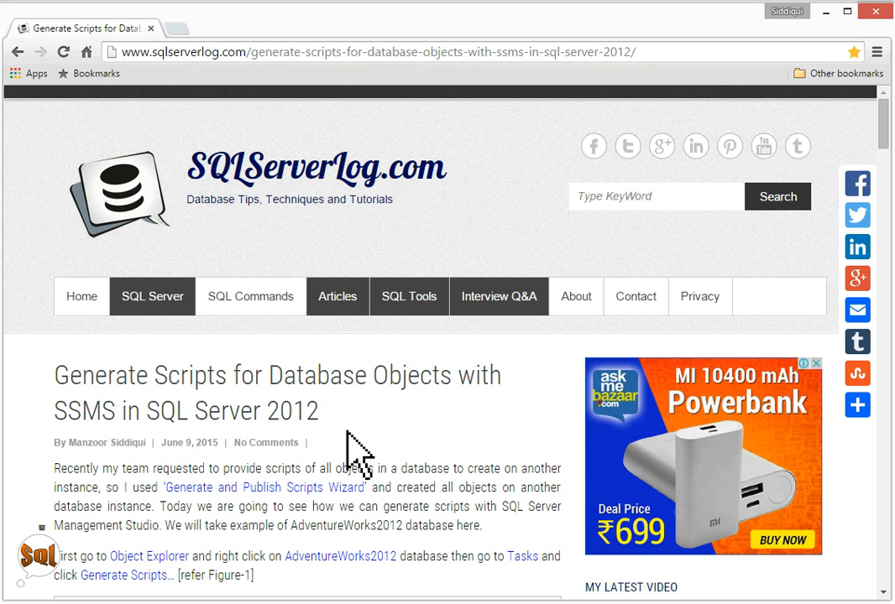
mouse_move(359, 457)
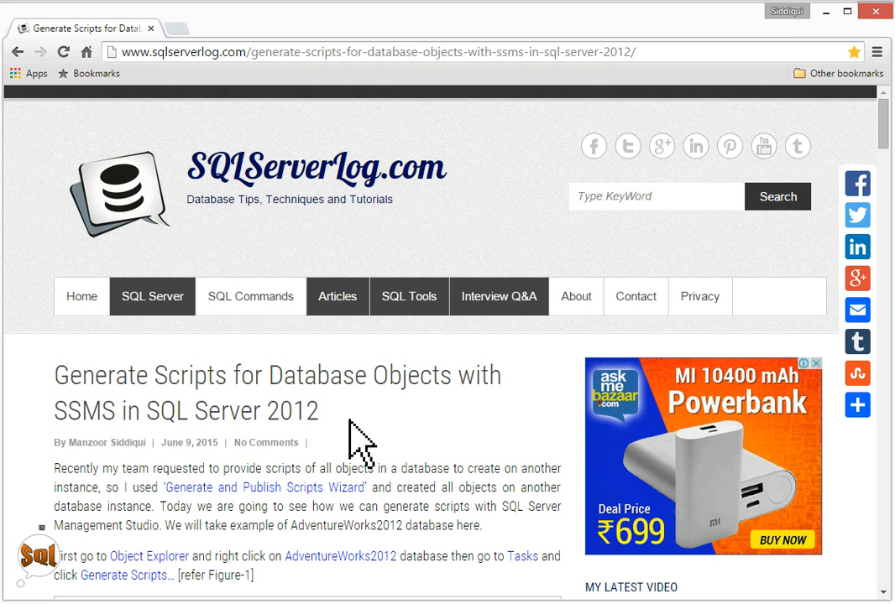
Scroll the SQLServerLog.com article down to its Leave A Reply form.
scroll(down, 3)
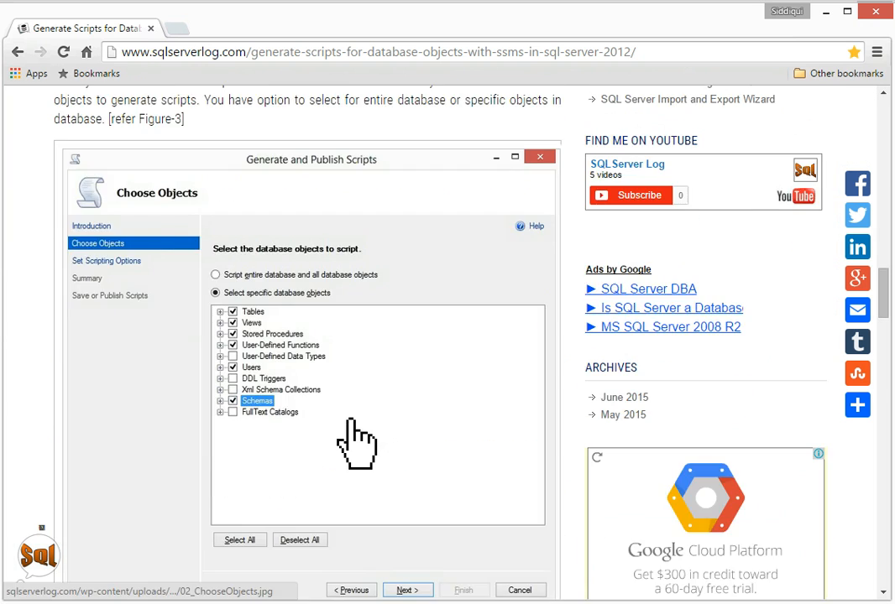
scroll(down, 3)
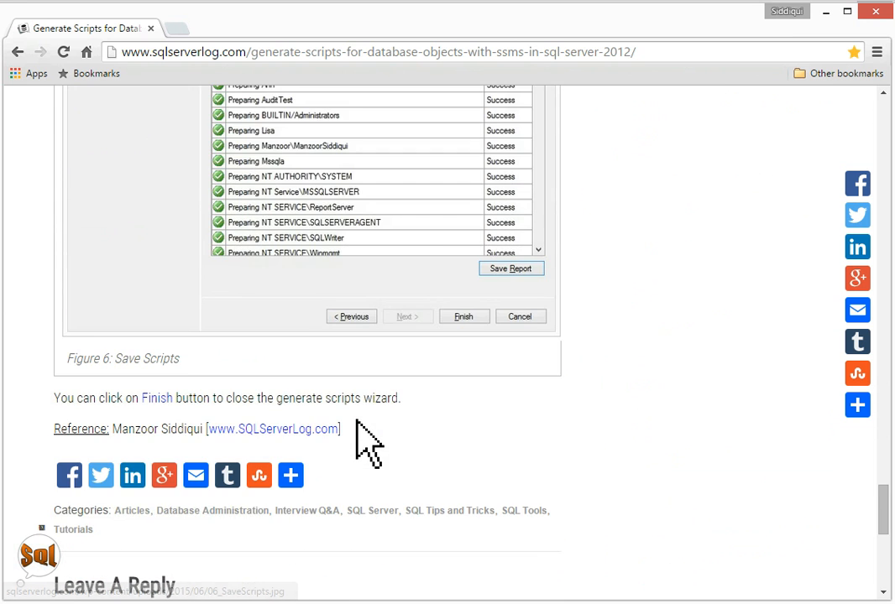
scroll(down, 3)
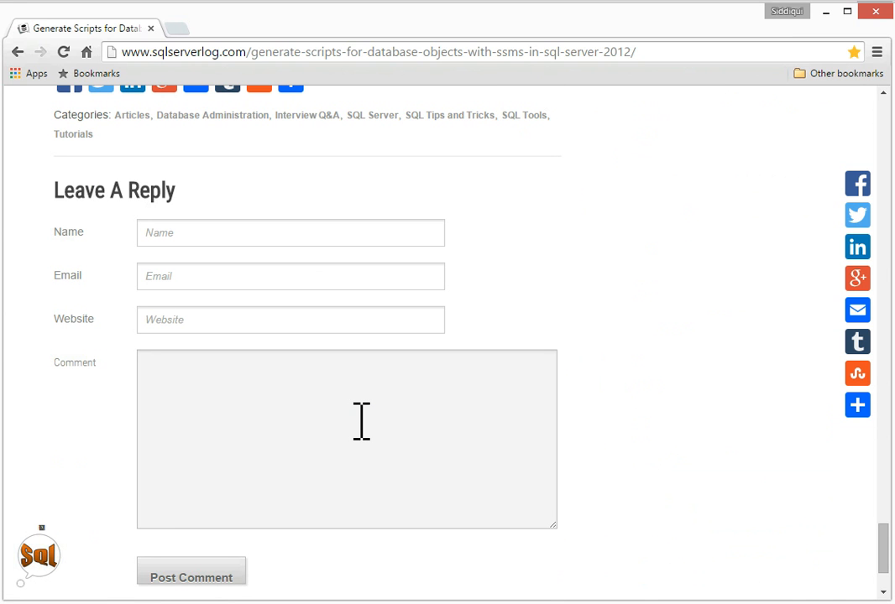